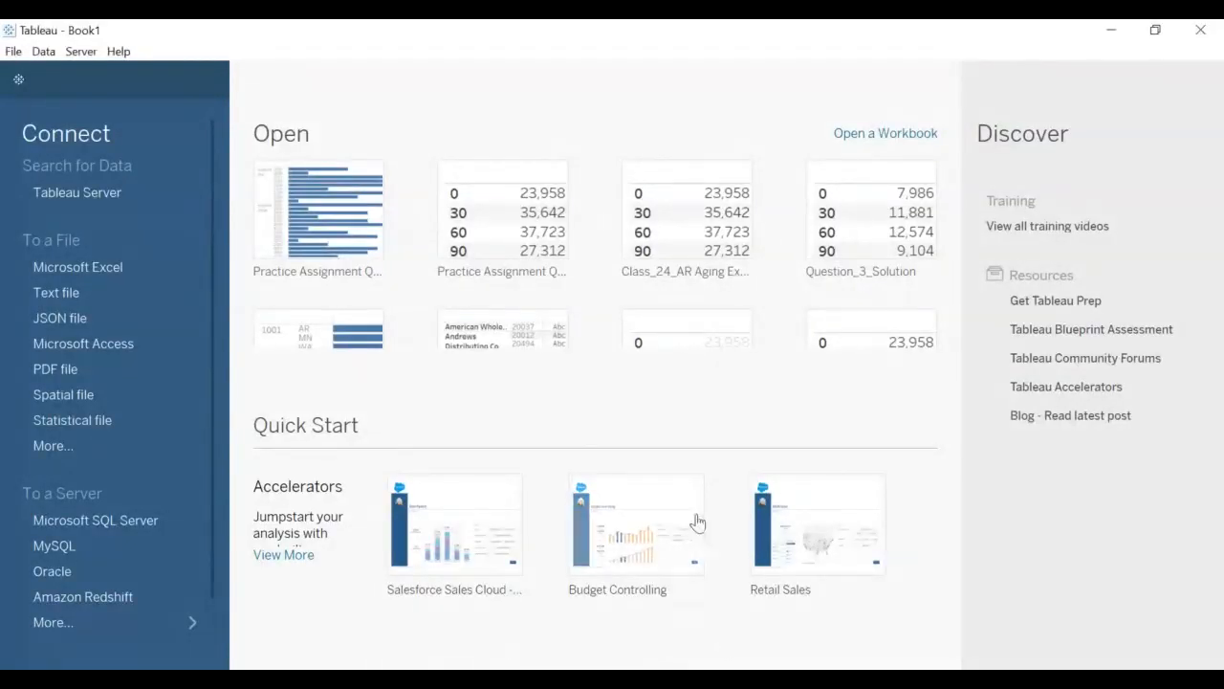
mouse_move(78, 267)
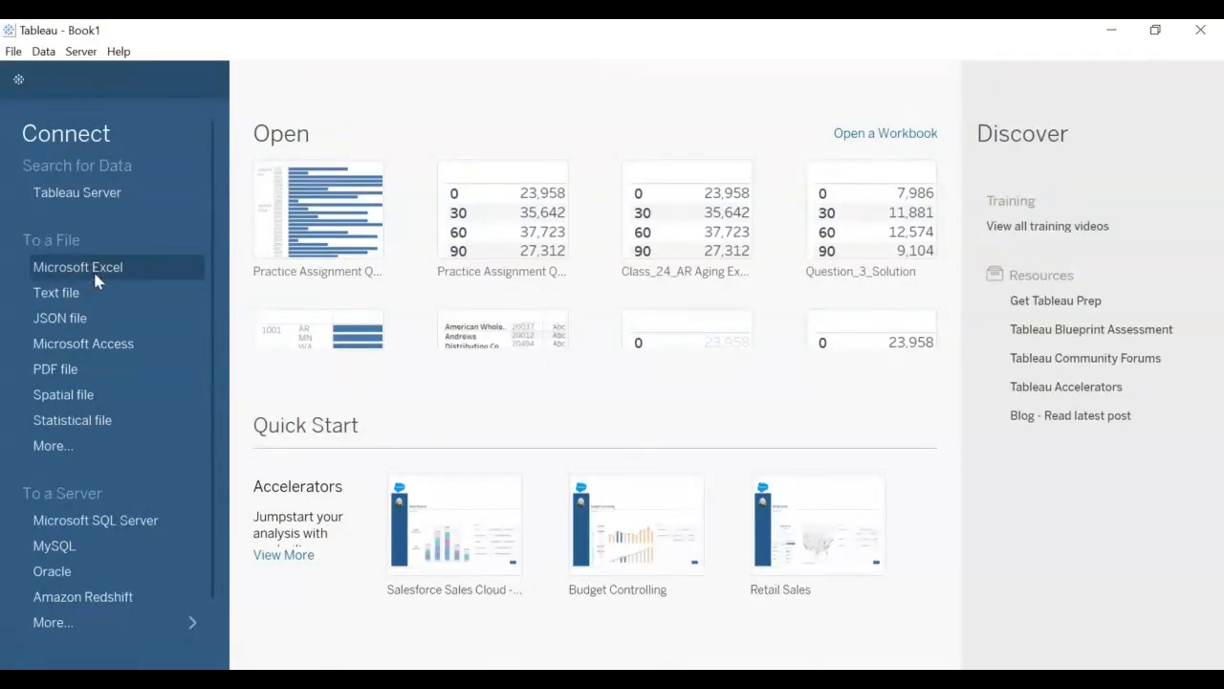
mouse_move(390, 306)
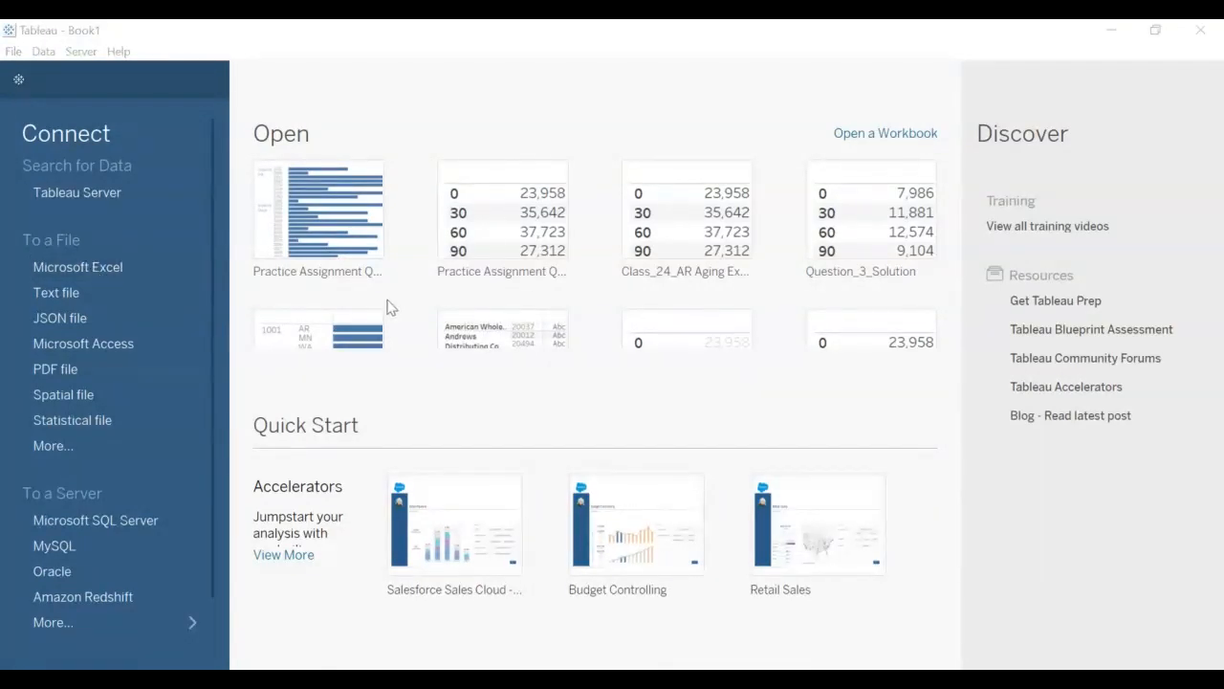
mouse_move(597, 365)
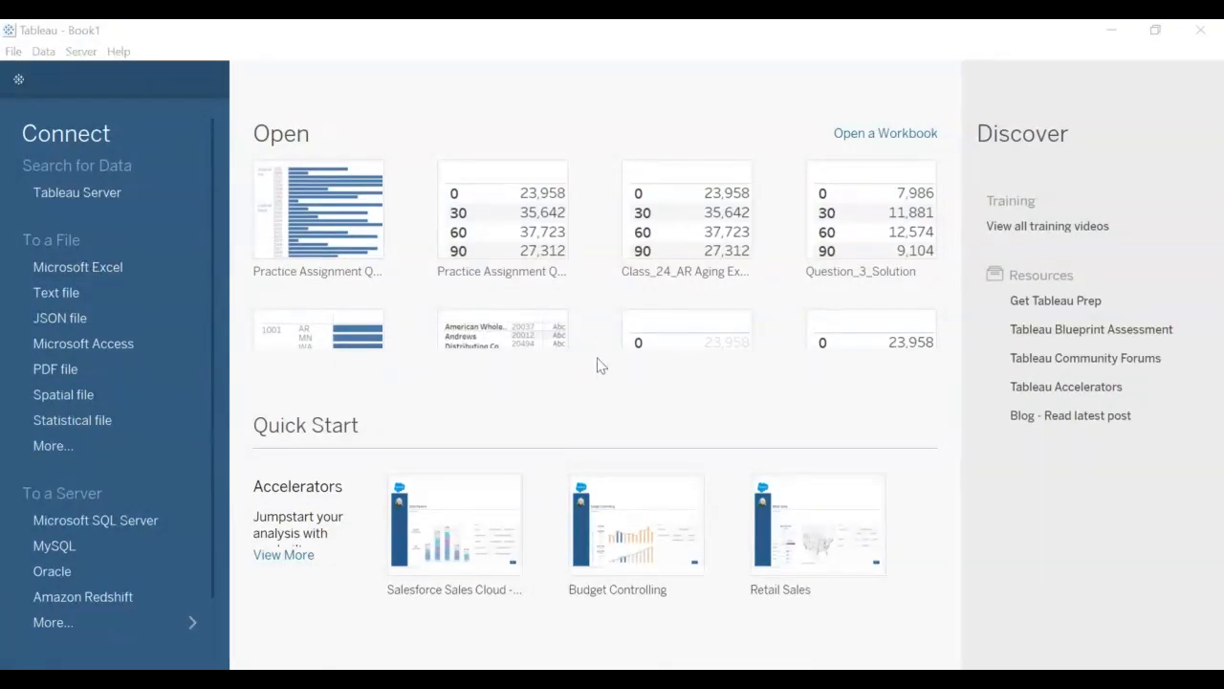
mouse_move(354, 351)
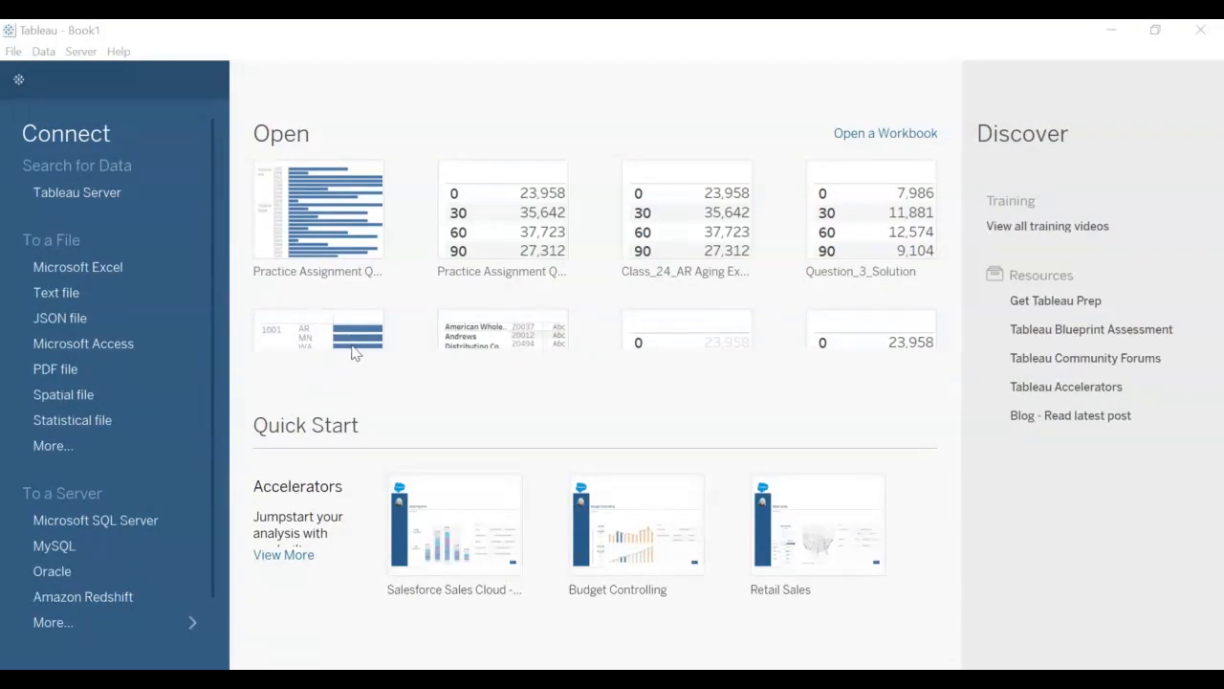
mouse_move(548, 452)
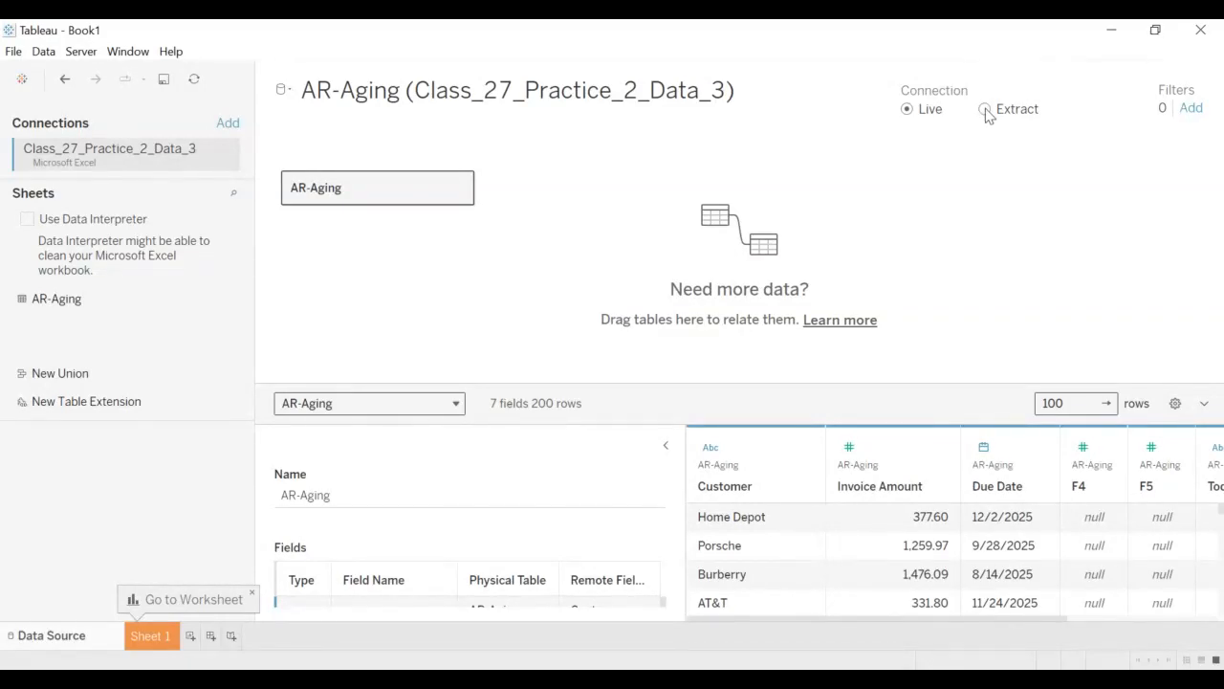
- Make the AR-Aging source an extract cleaned by Data Interpreter, then go to Sheet 1
click(986, 108)
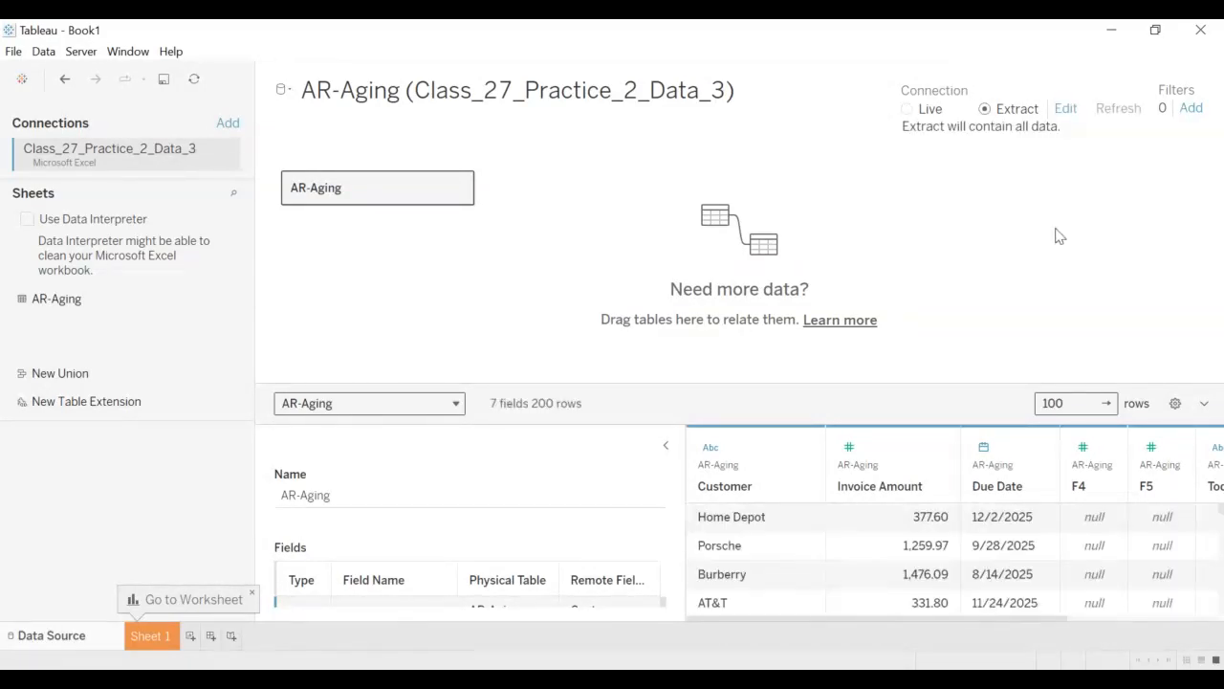
mouse_move(486, 246)
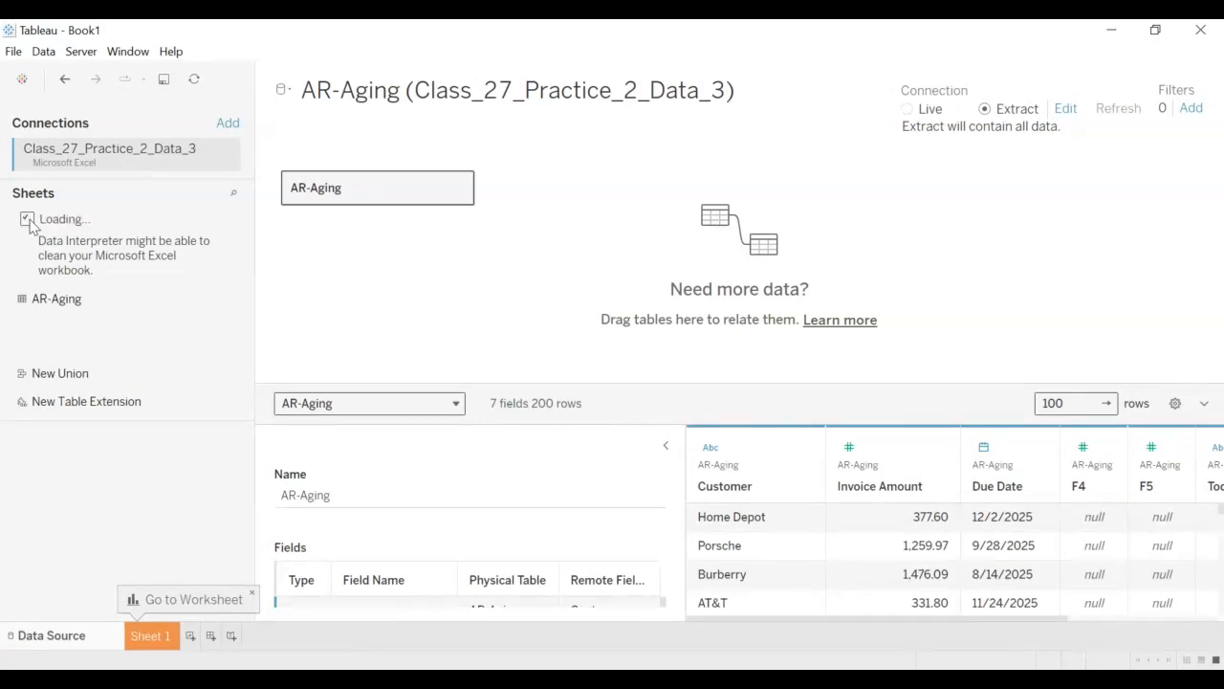
click(26, 218)
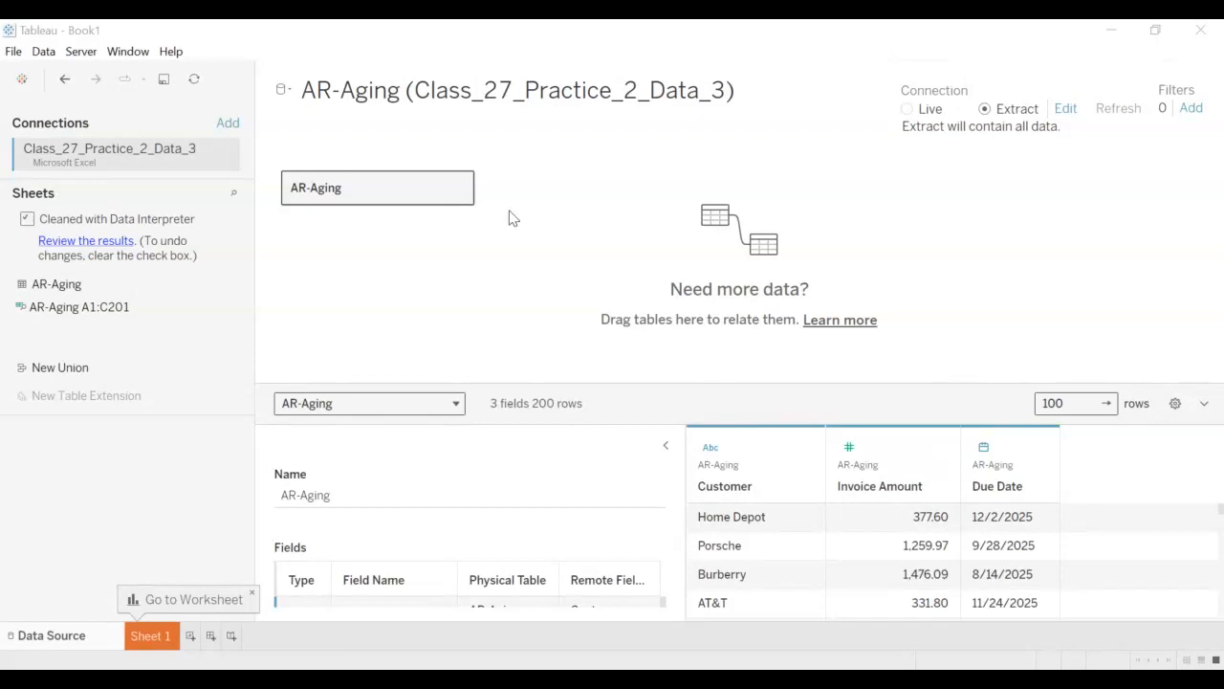
click(150, 635)
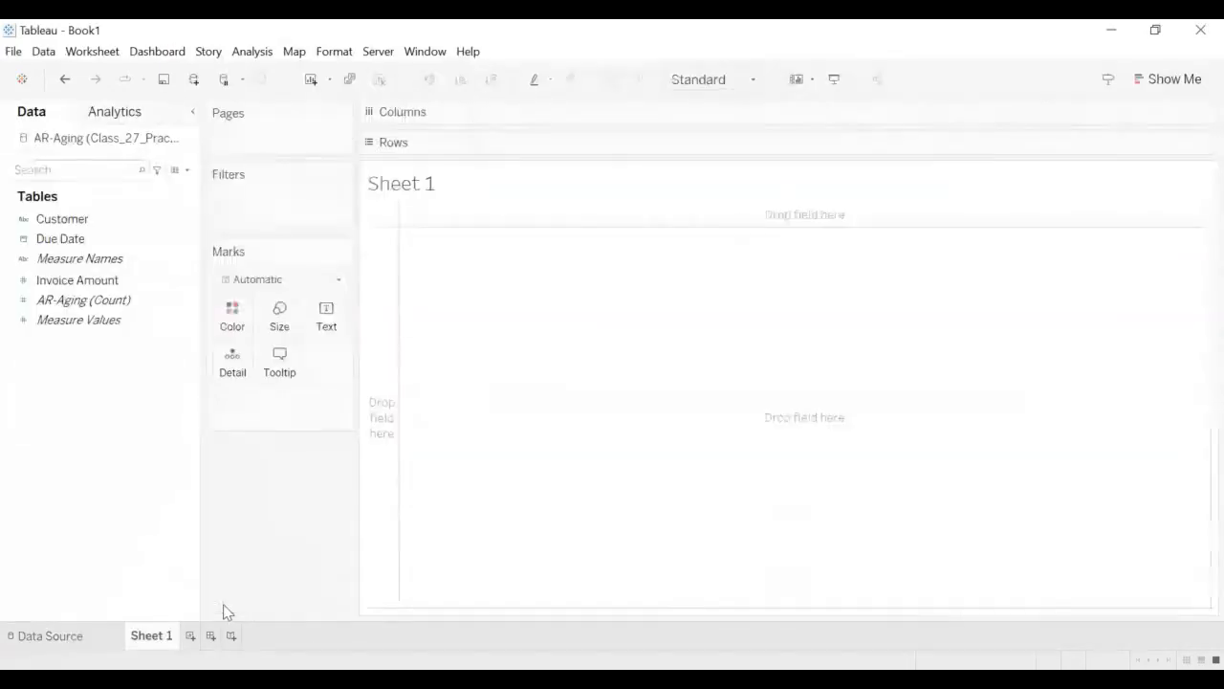
- Rename Sheet 1 to AR Aging and review the Due Date and Measure Names fields
double_click(150, 635)
text(AR Aging)
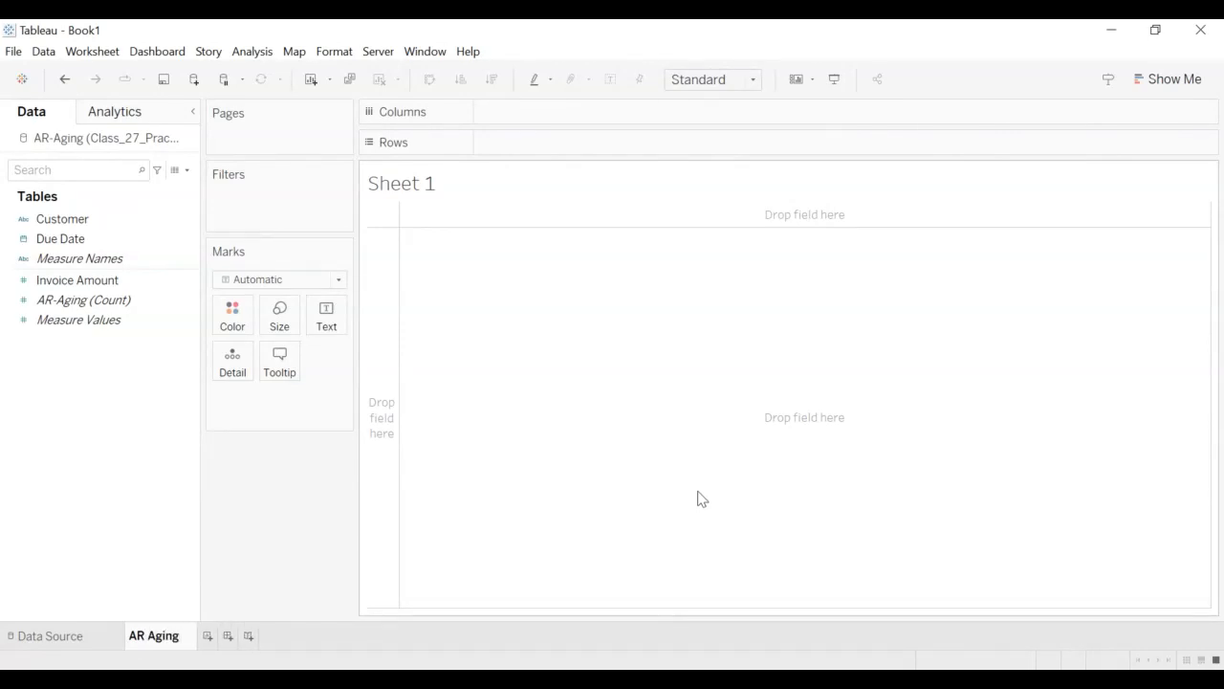
mouse_move(146, 420)
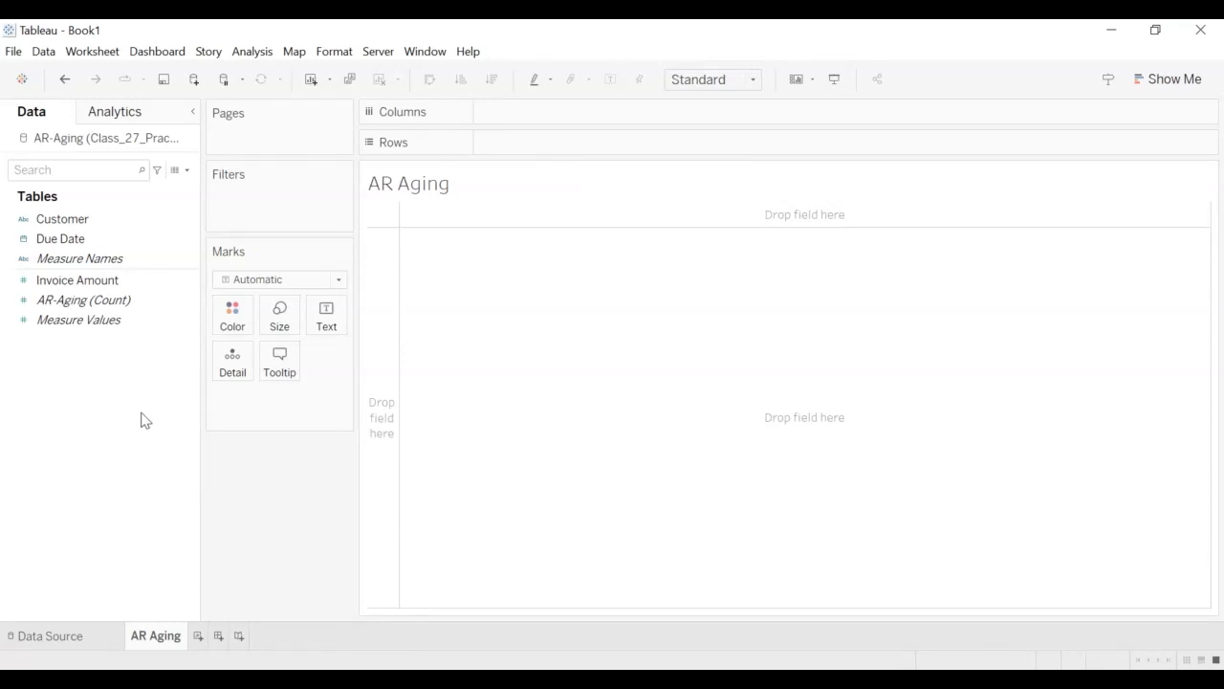
click(60, 238)
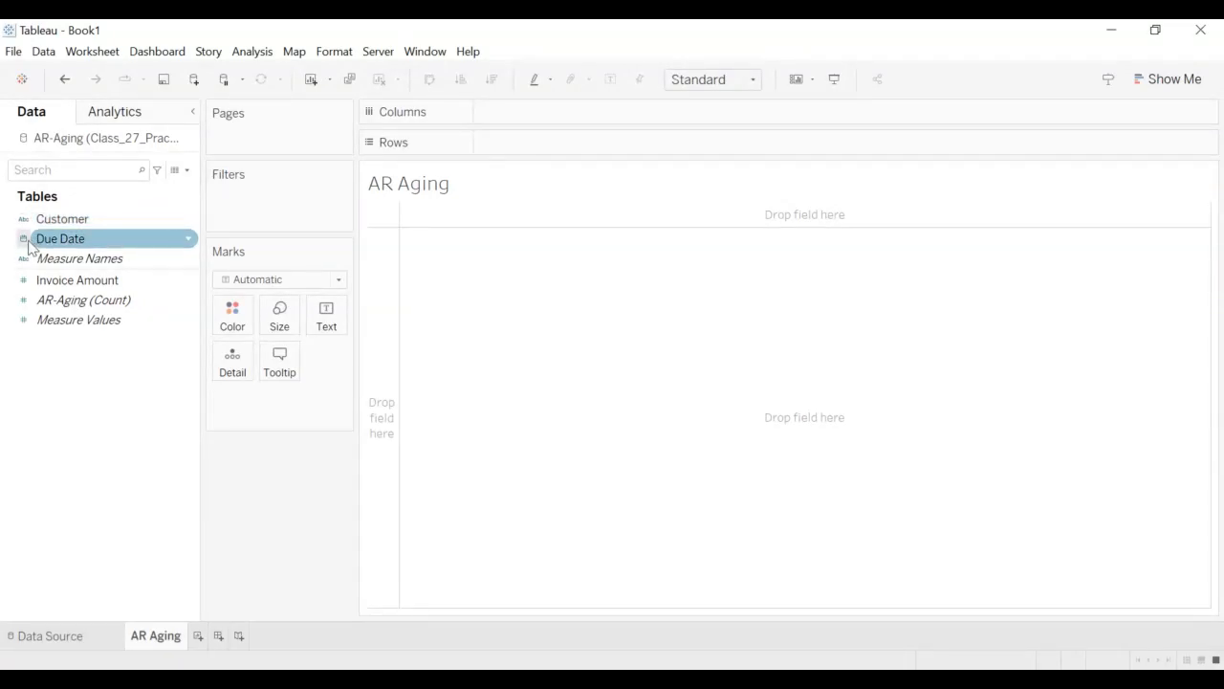
click(79, 258)
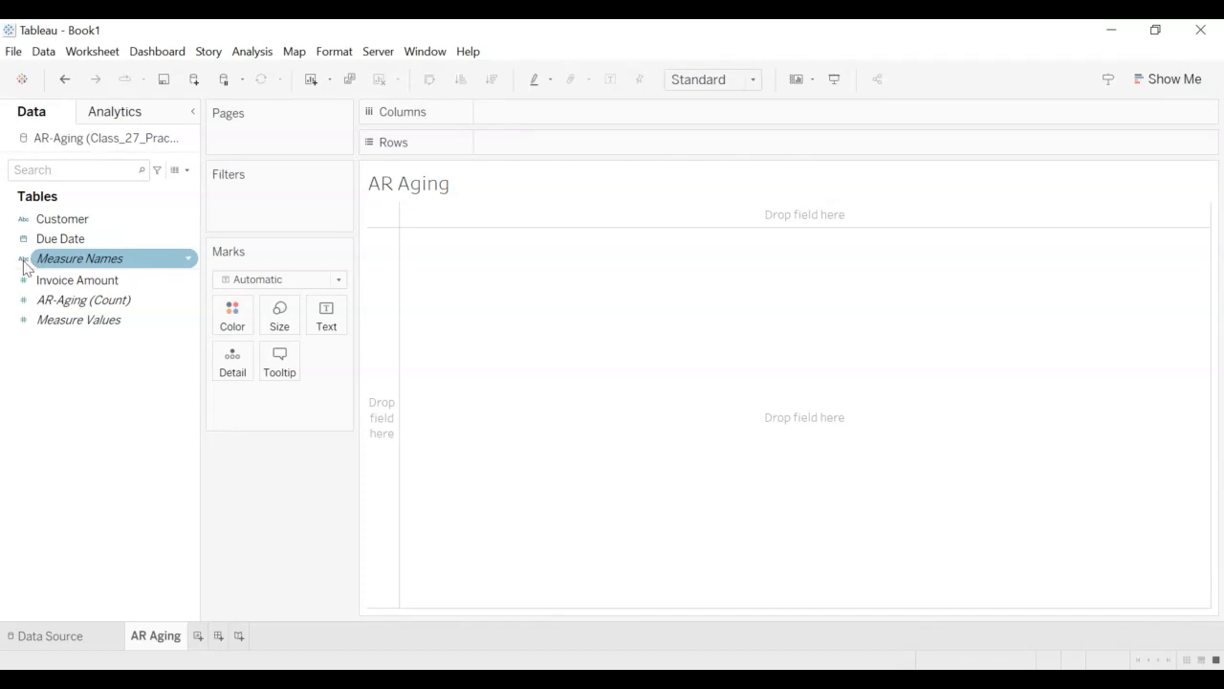
click(83, 299)
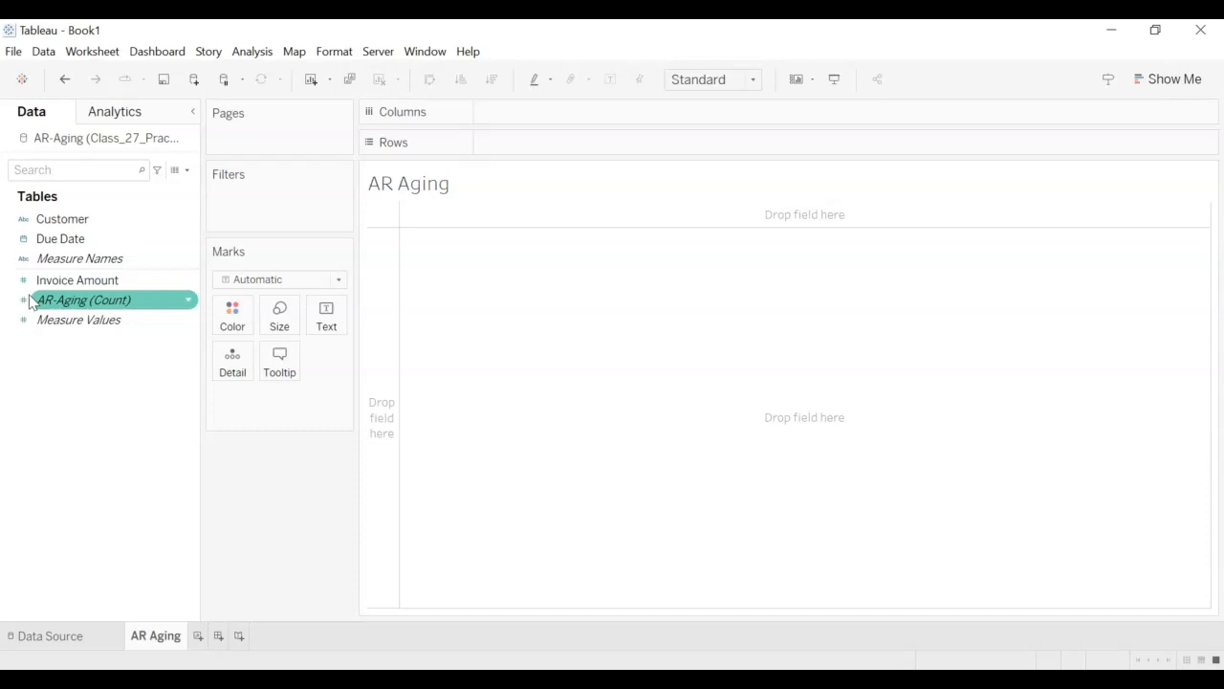
mouse_move(95, 454)
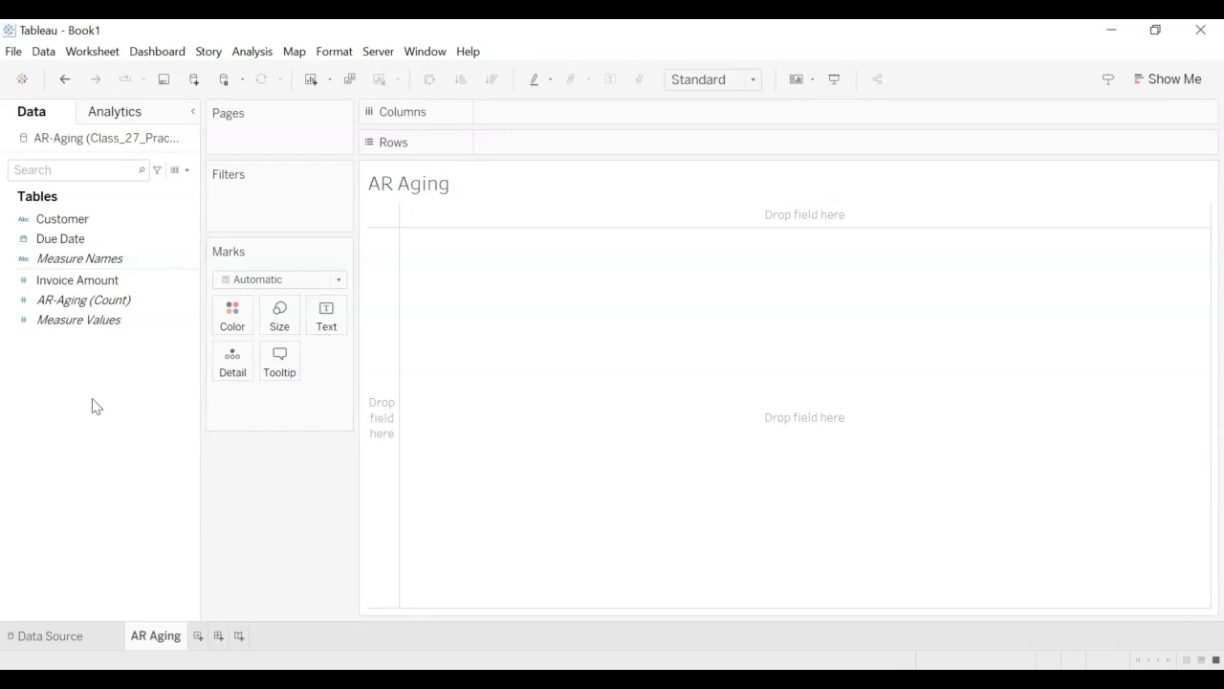
mouse_move(89, 443)
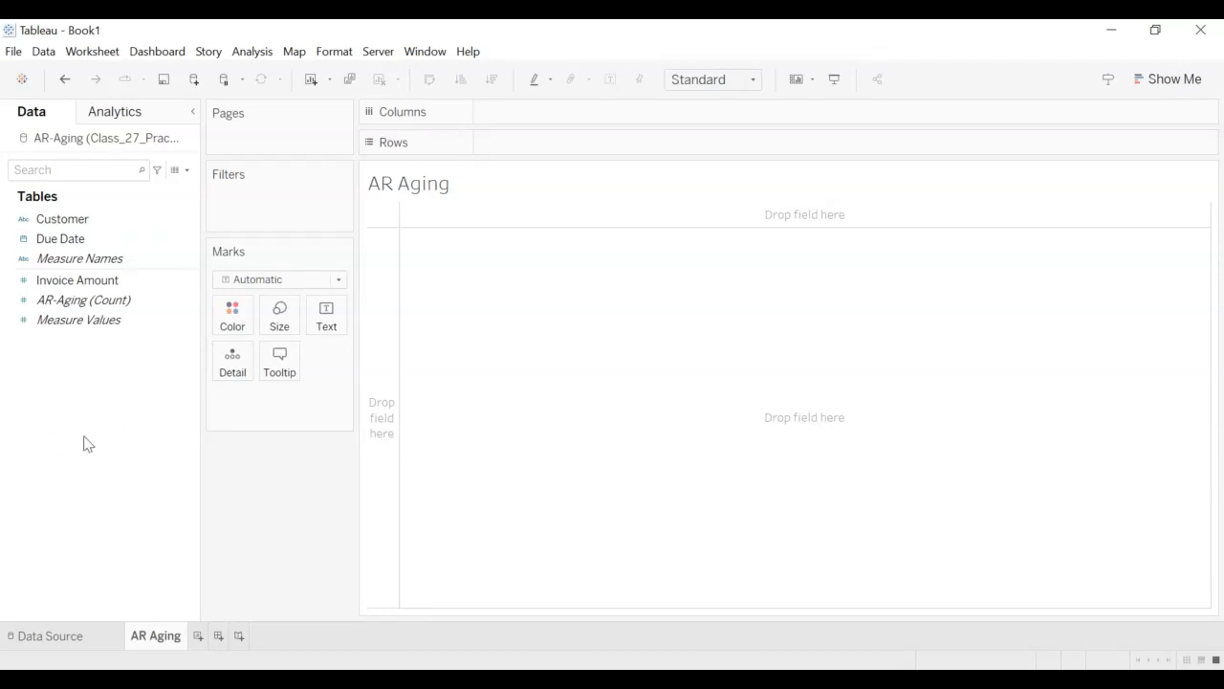
mouse_move(113, 396)
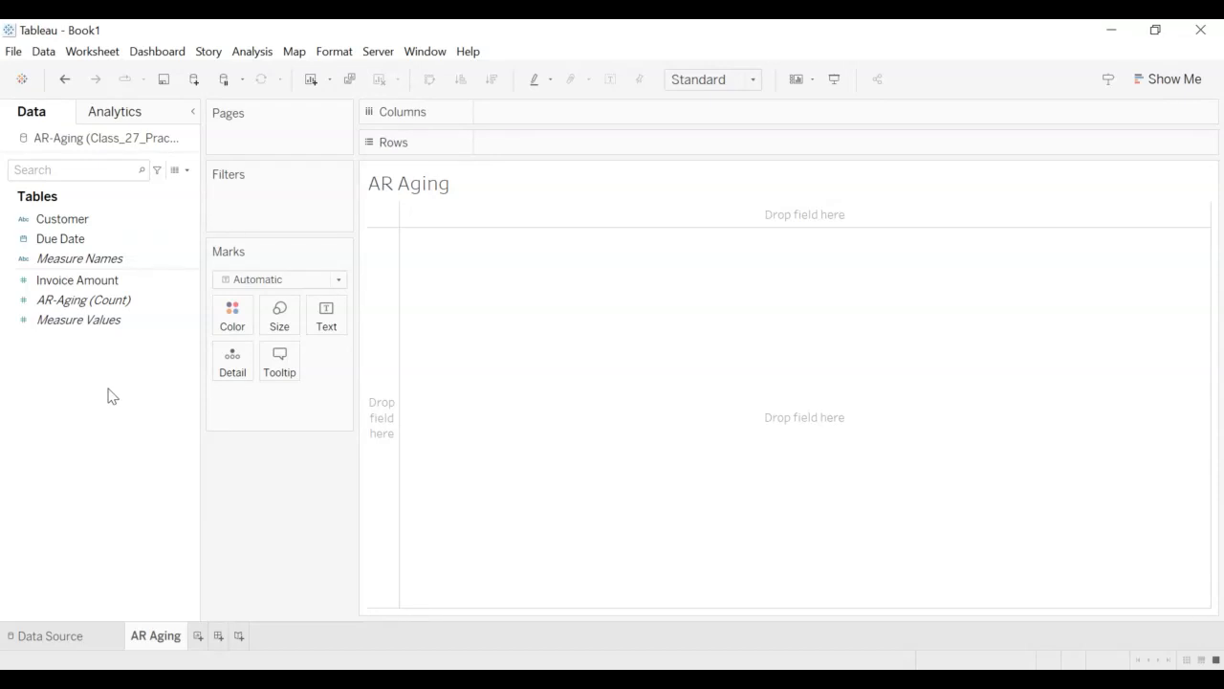
mouse_move(124, 401)
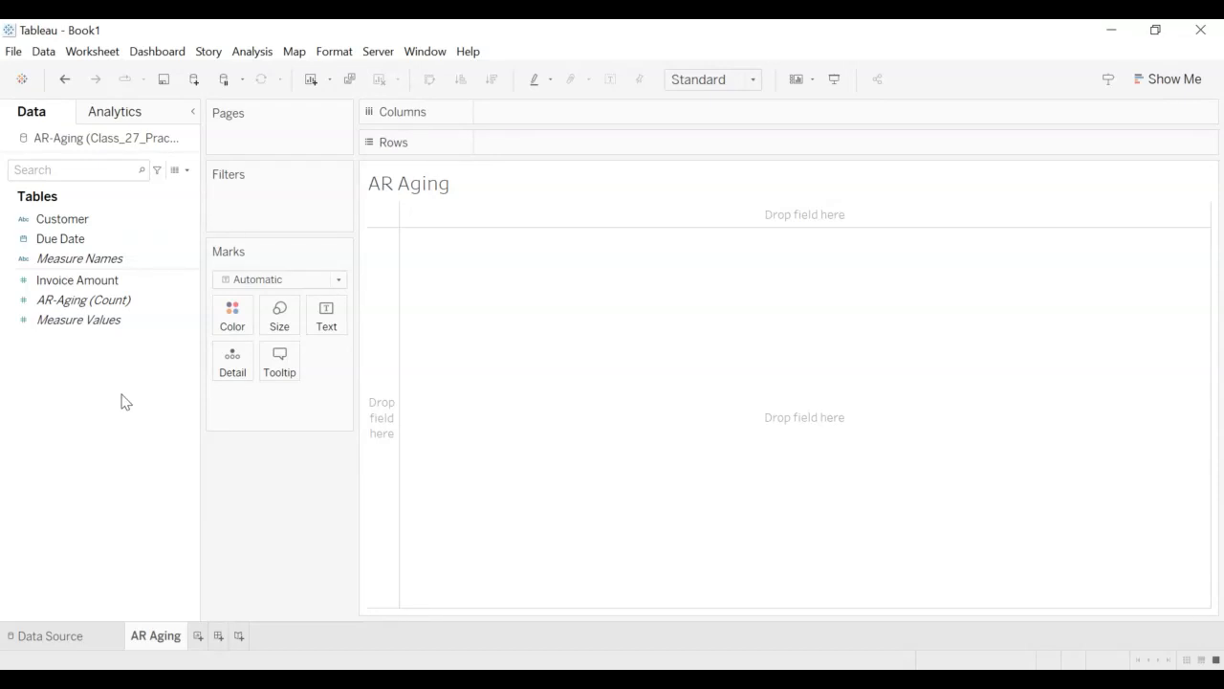
mouse_move(156, 406)
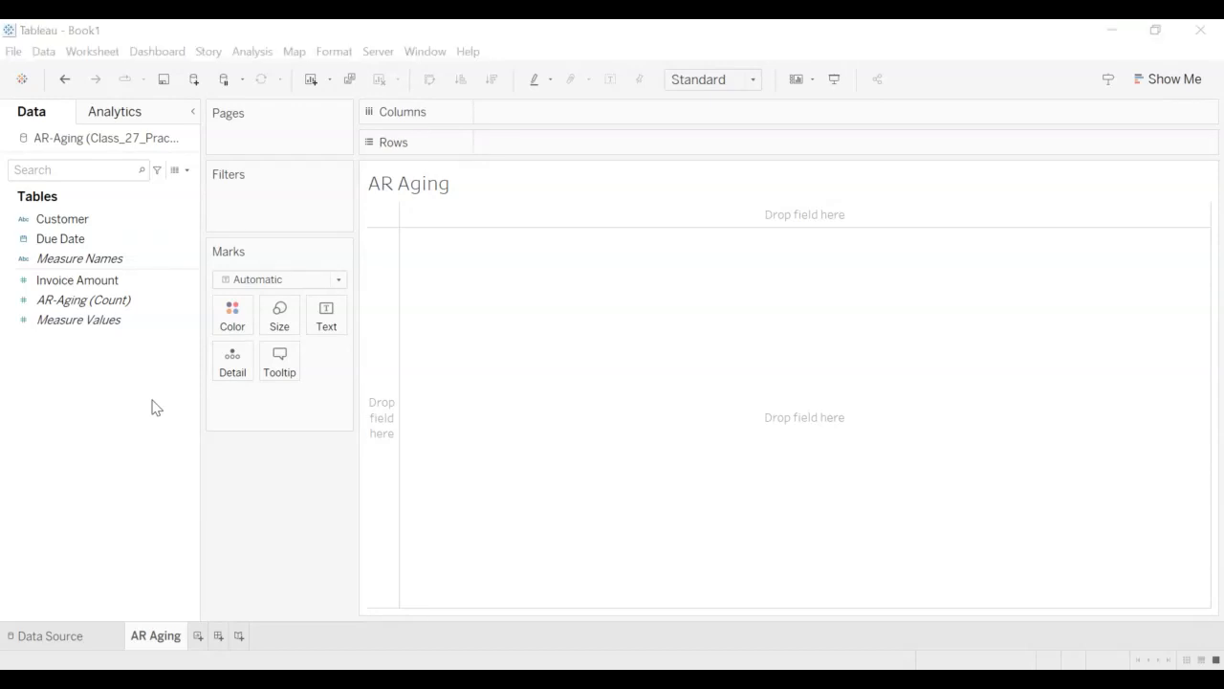
mouse_move(639, 471)
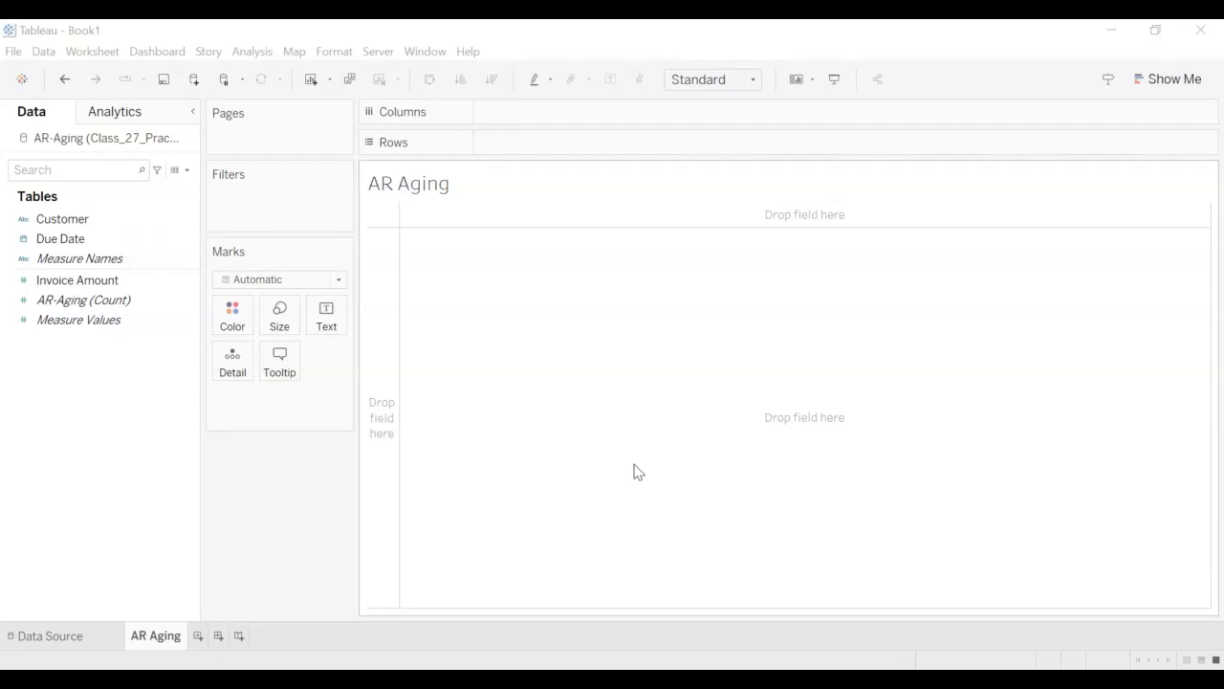
mouse_move(595, 403)
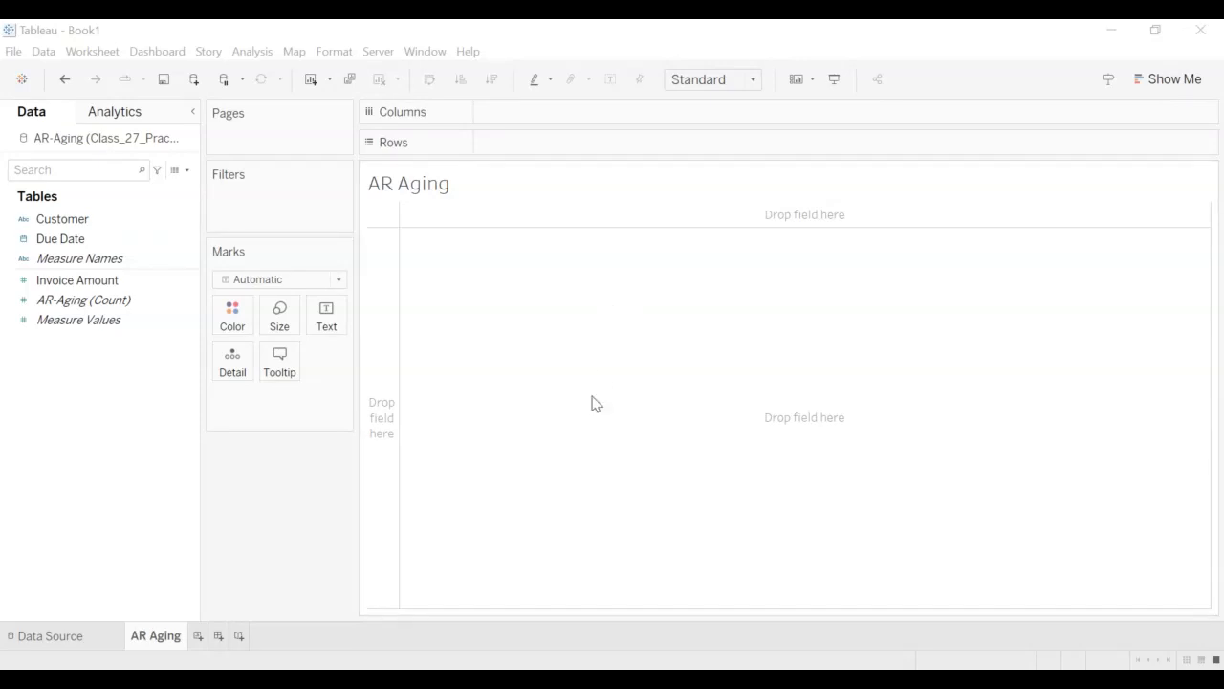
mouse_move(561, 360)
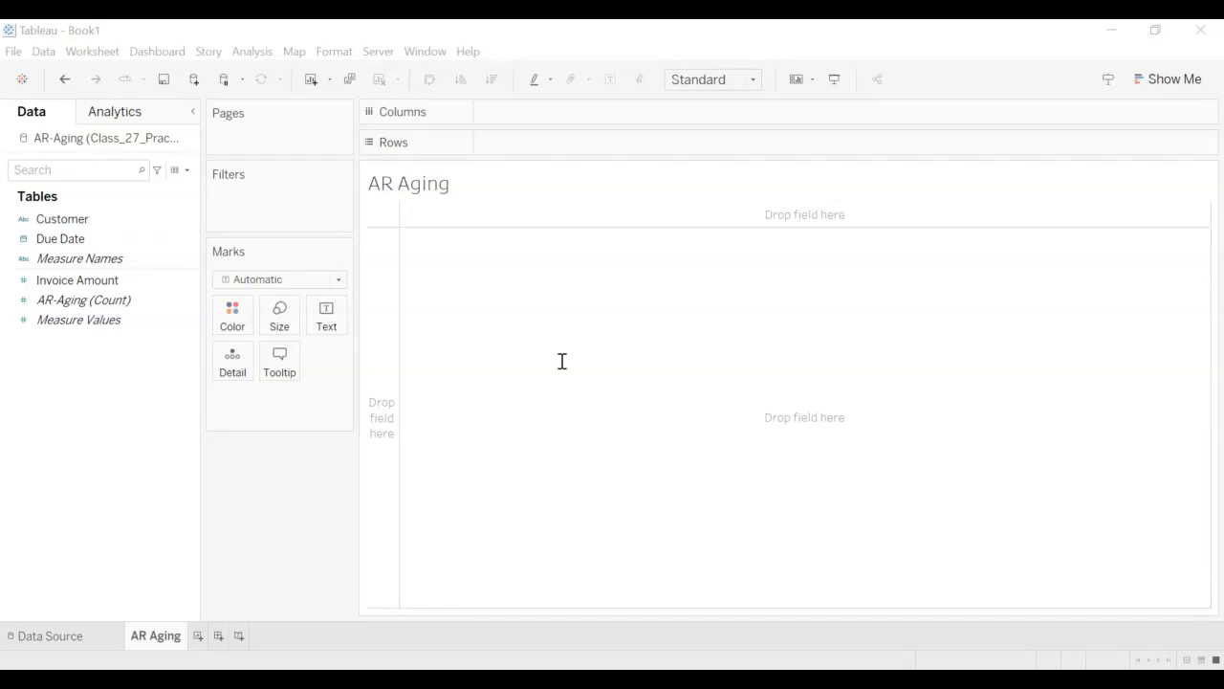
mouse_move(561, 361)
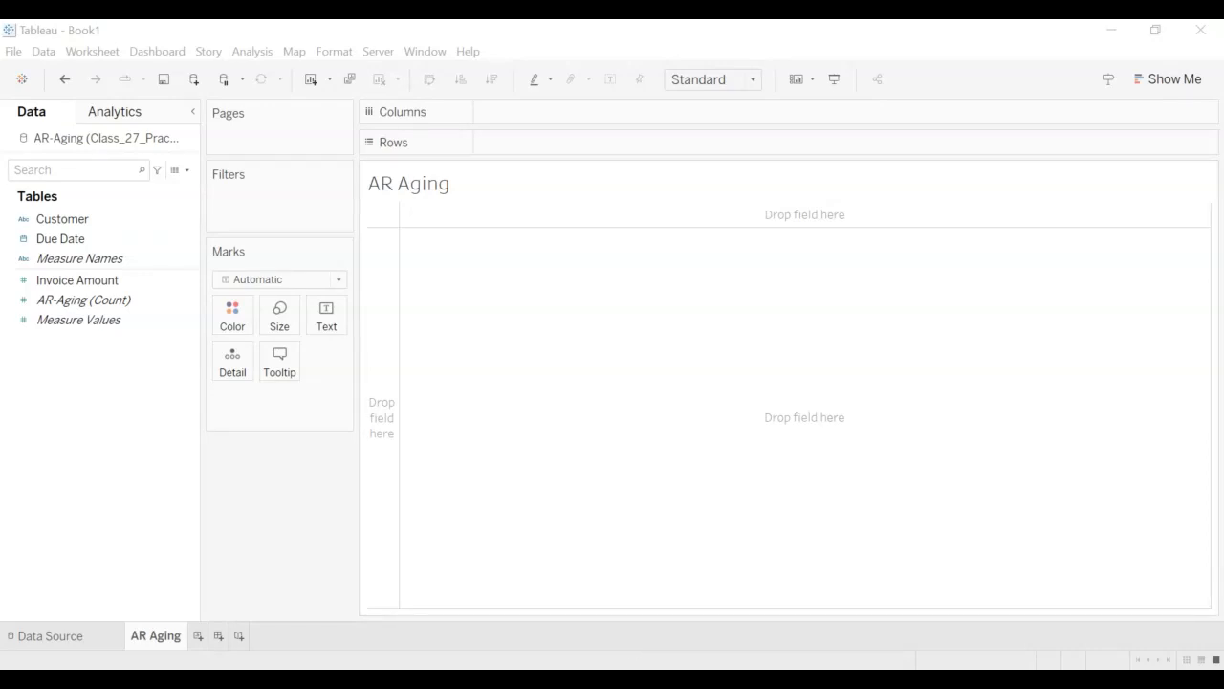
mouse_move(447, 509)
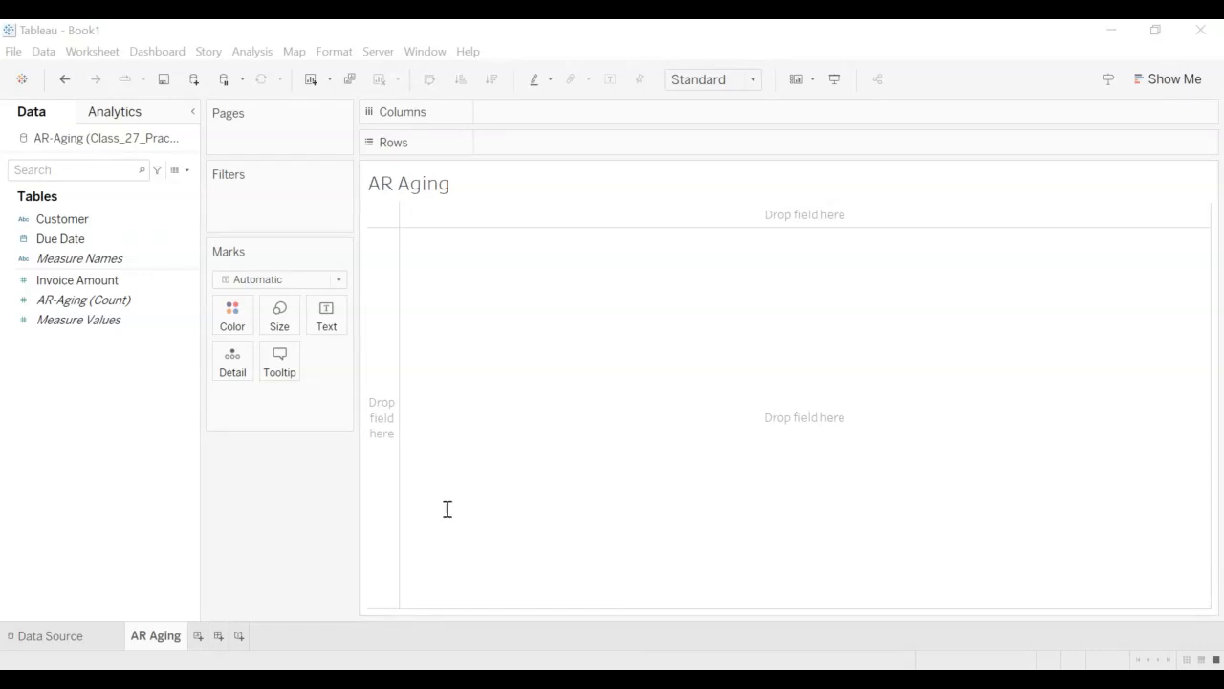
mouse_move(375, 510)
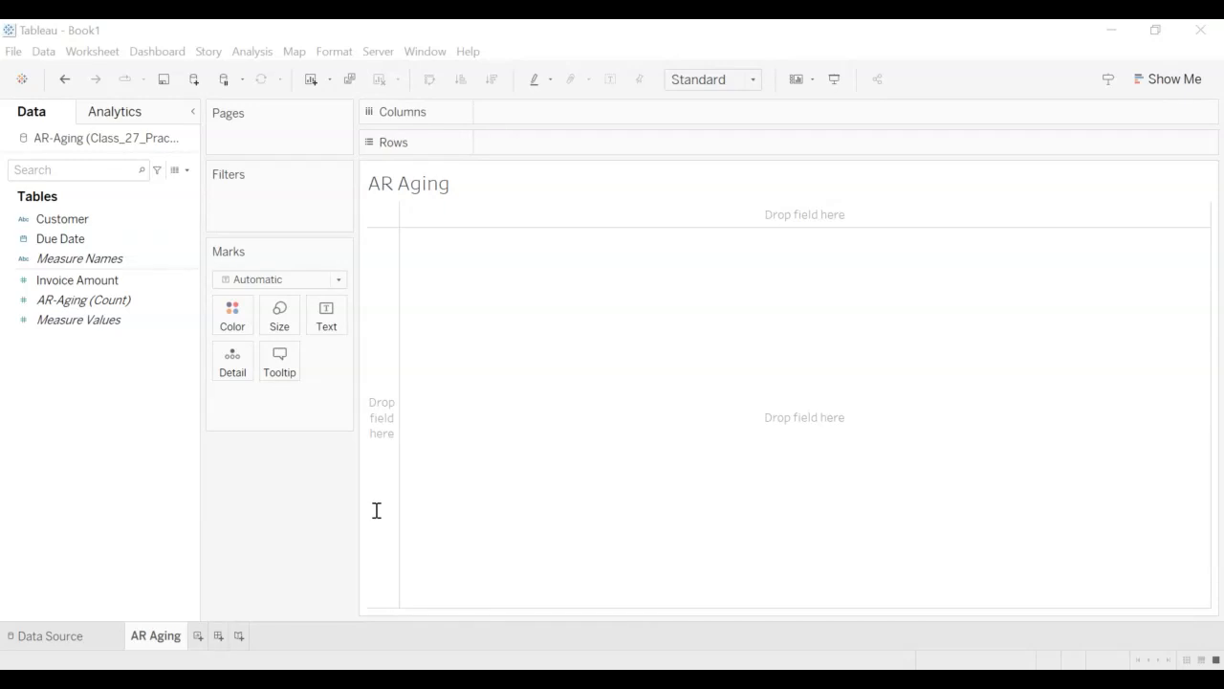
mouse_move(419, 505)
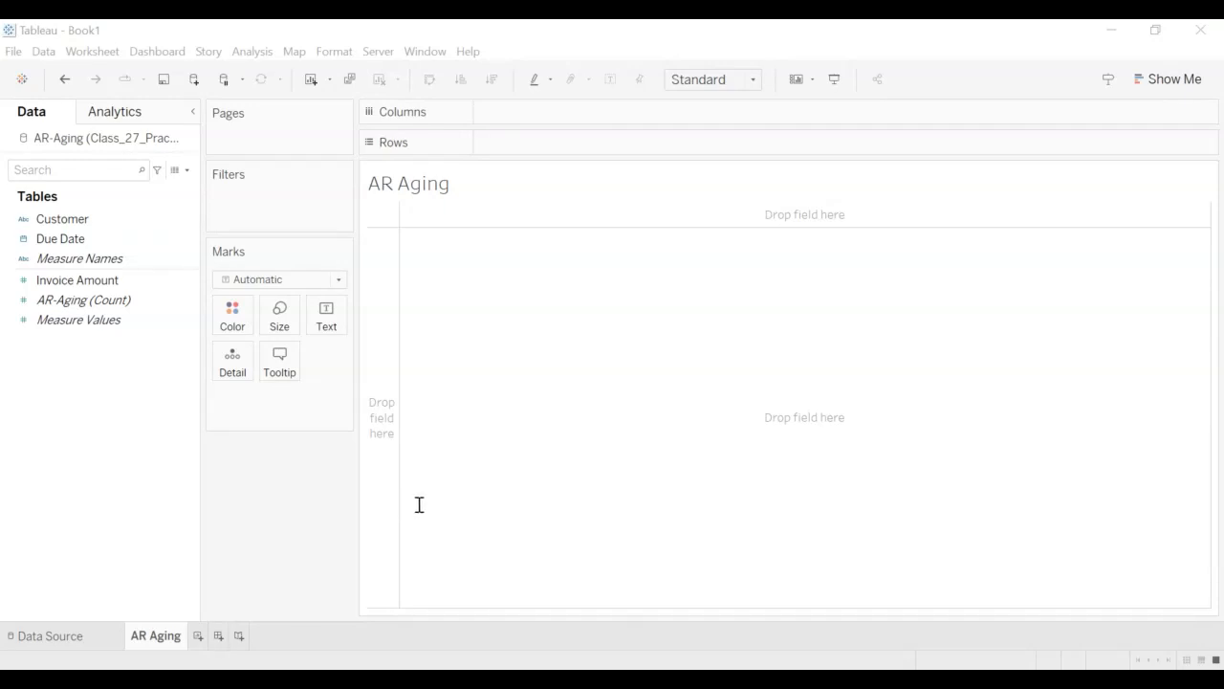
mouse_move(641, 513)
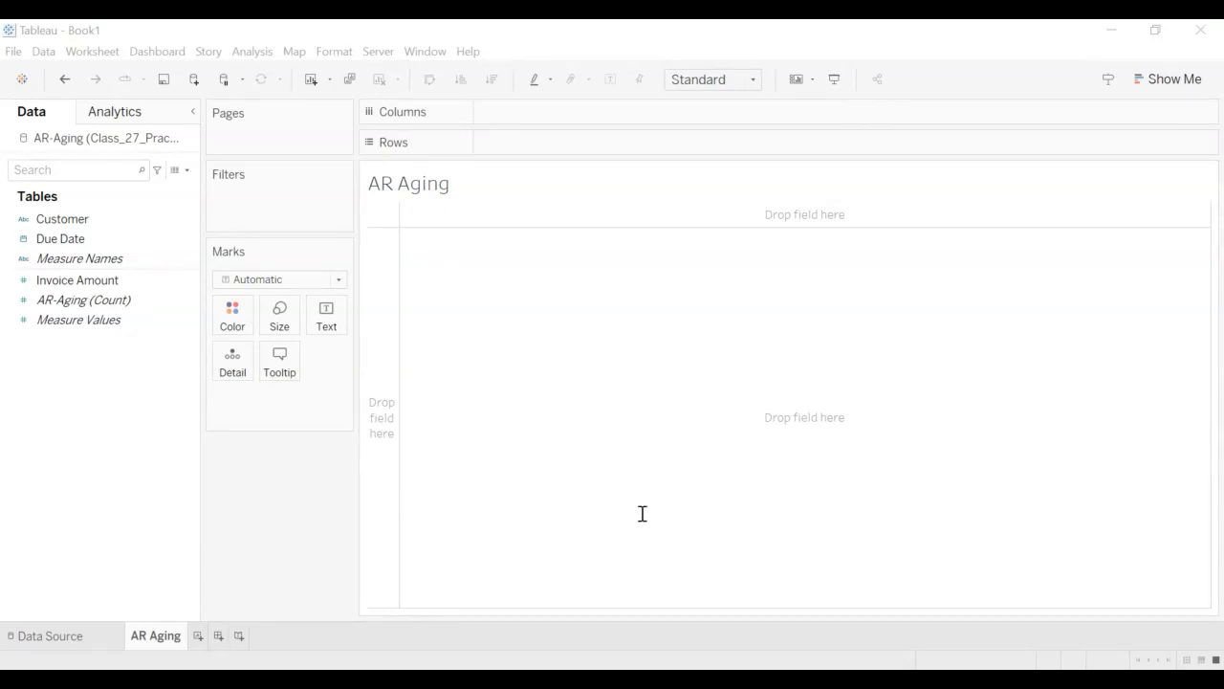
mouse_move(657, 521)
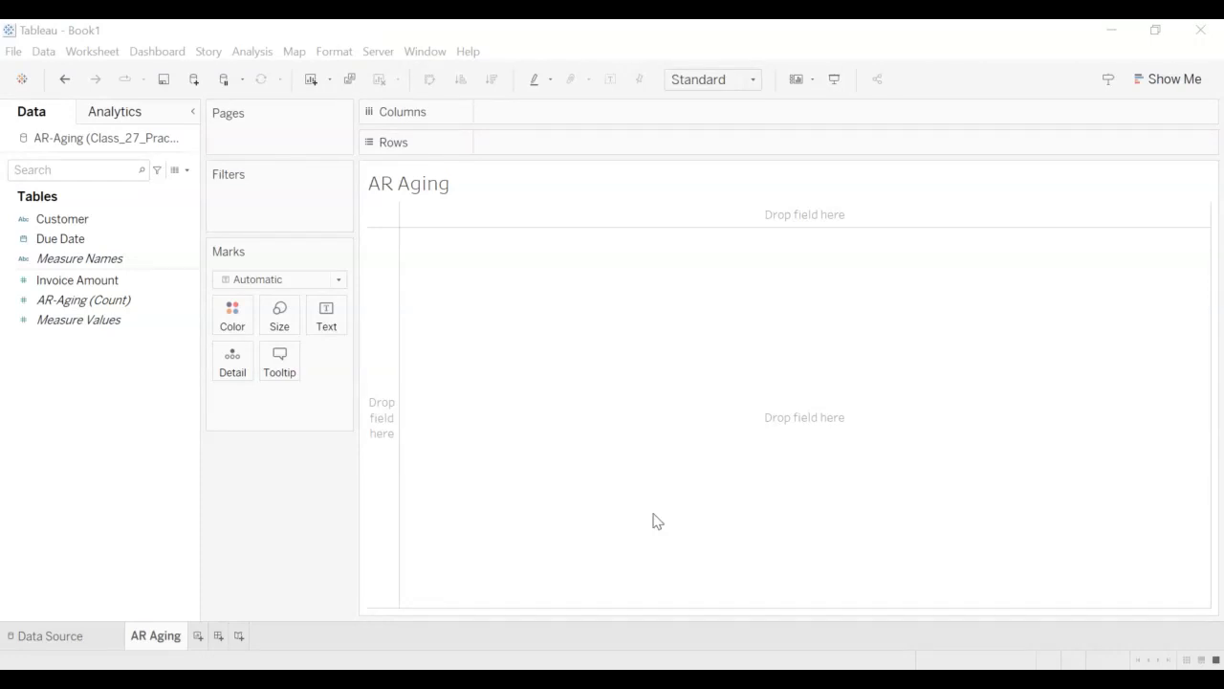
mouse_move(572, 279)
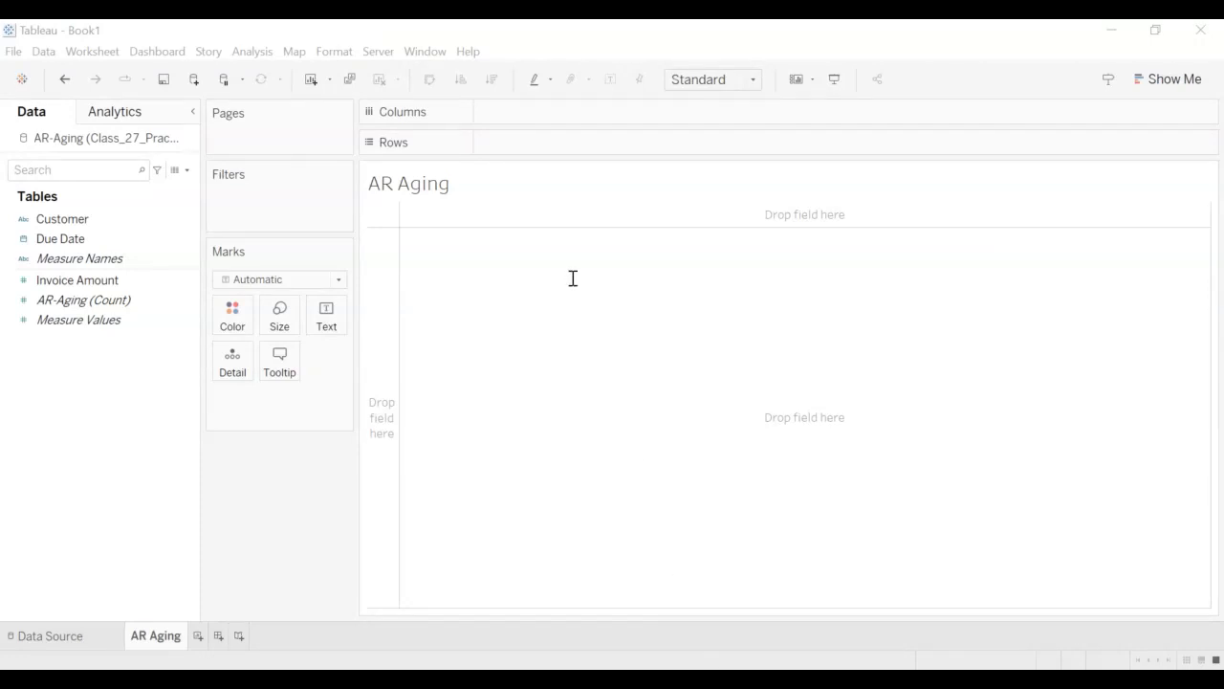
mouse_move(617, 443)
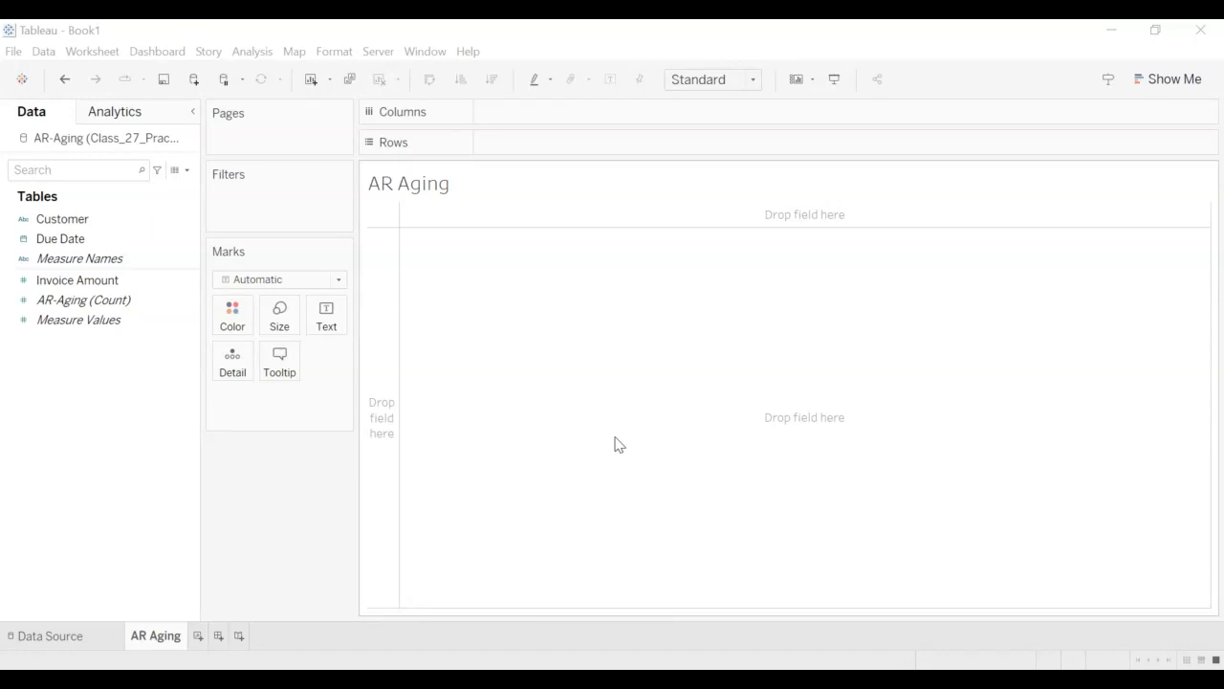
mouse_move(619, 376)
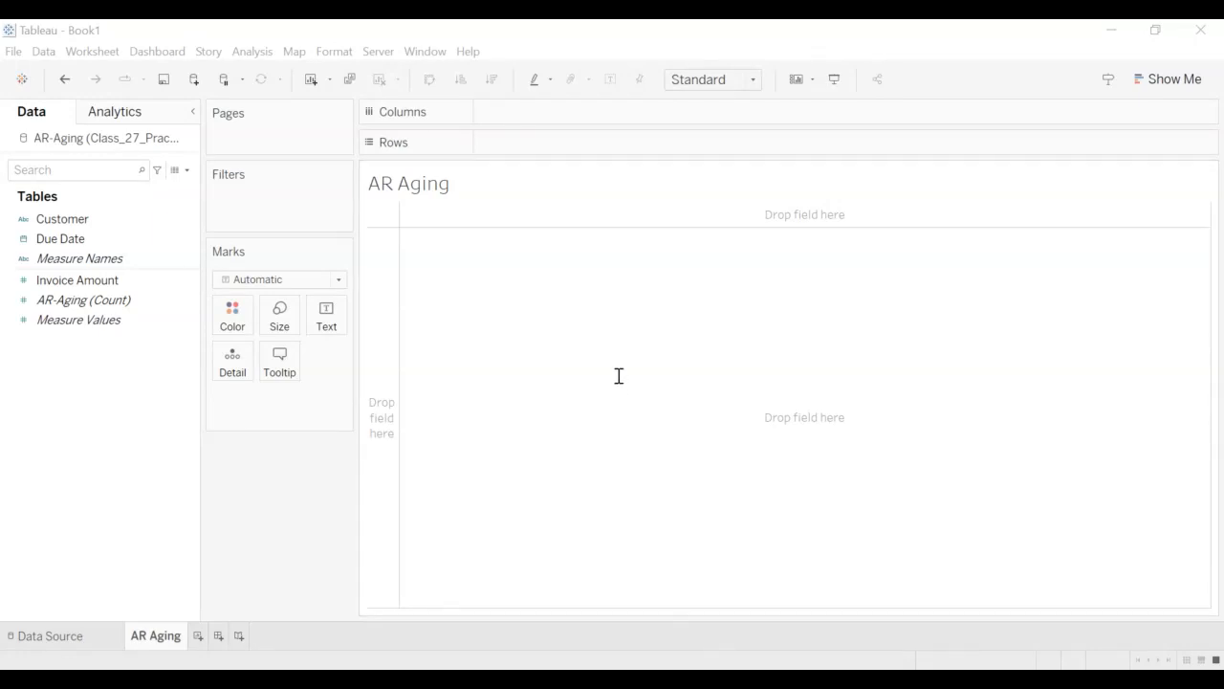
mouse_move(611, 350)
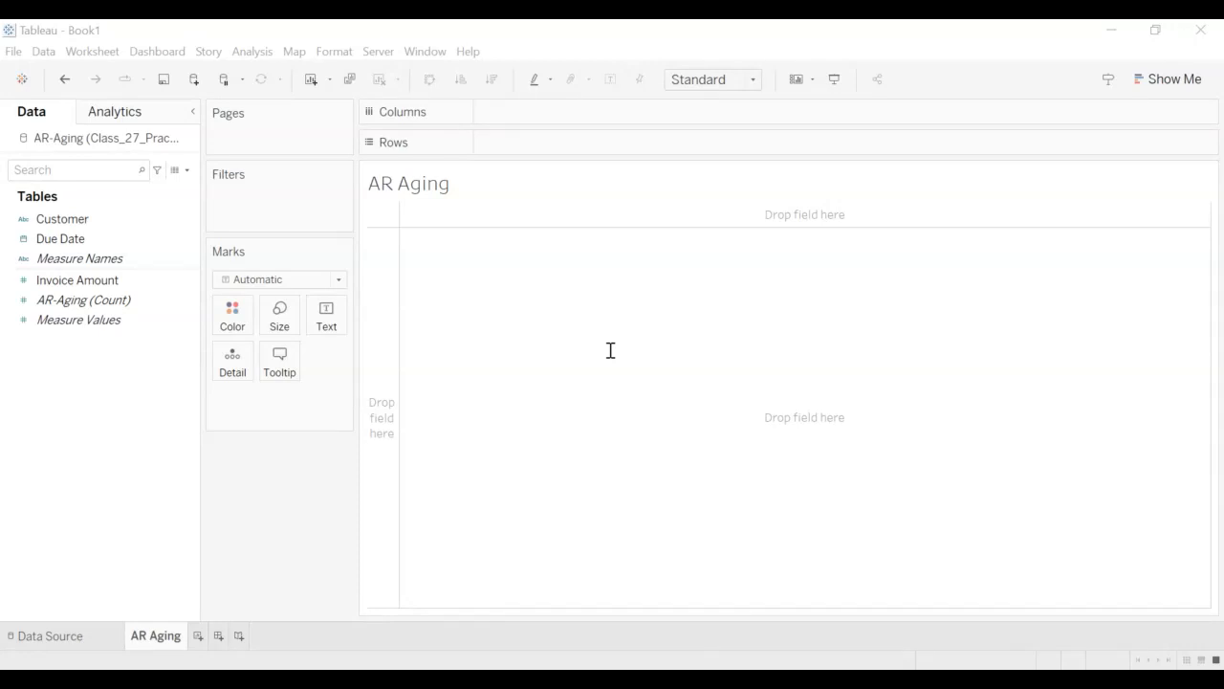
mouse_move(793, 358)
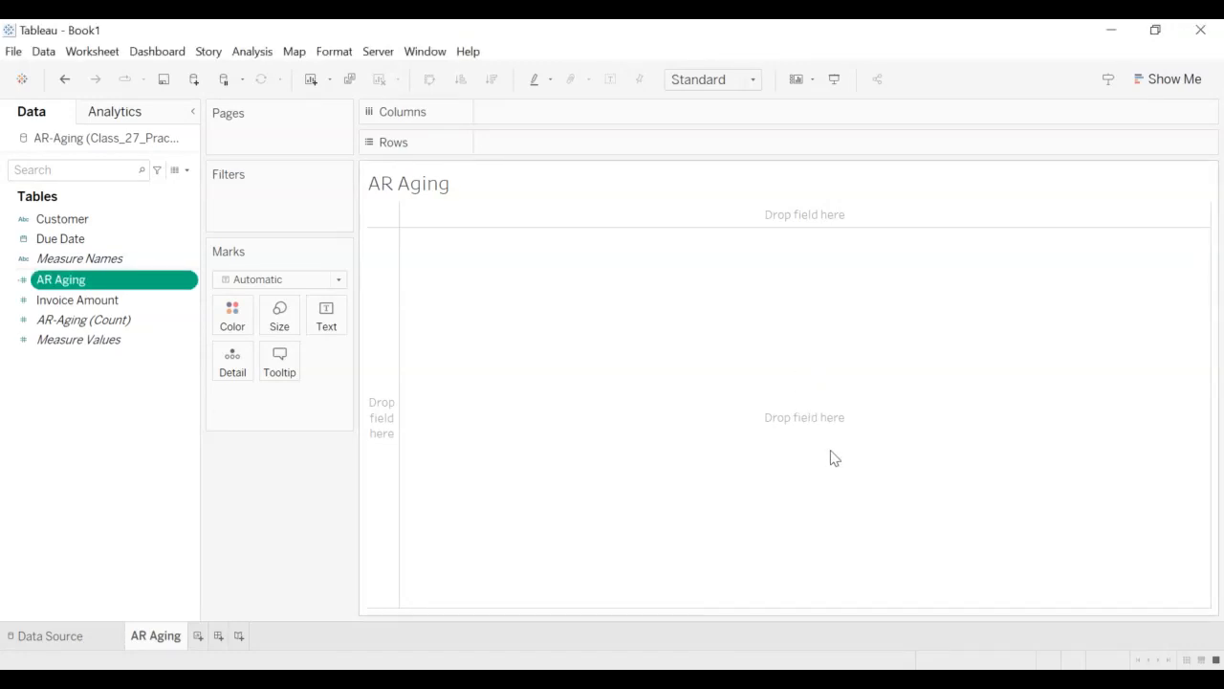
mouse_move(504, 395)
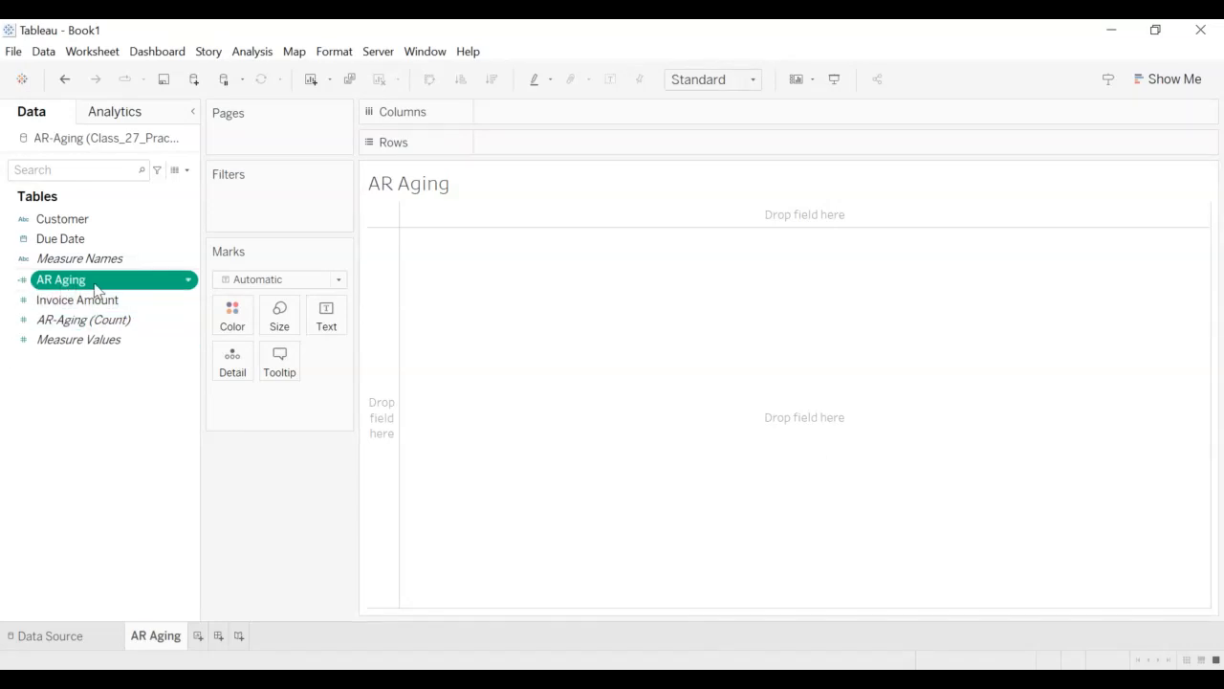
mouse_move(77, 287)
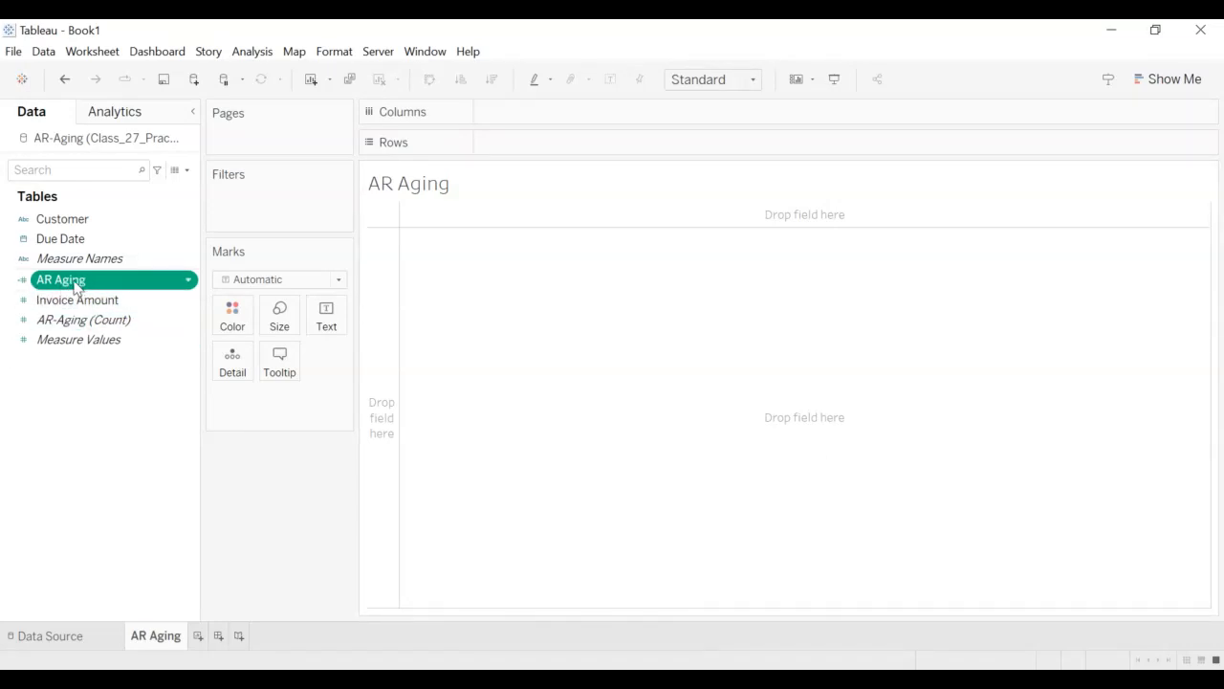
mouse_move(17, 292)
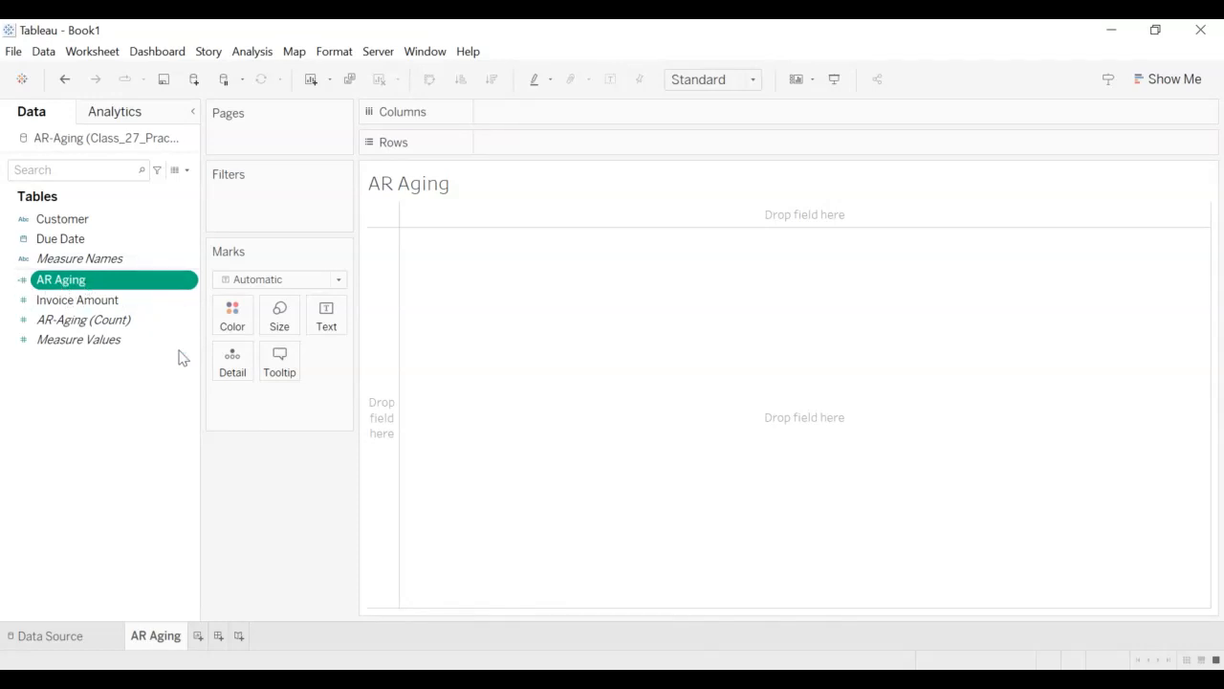
mouse_move(172, 478)
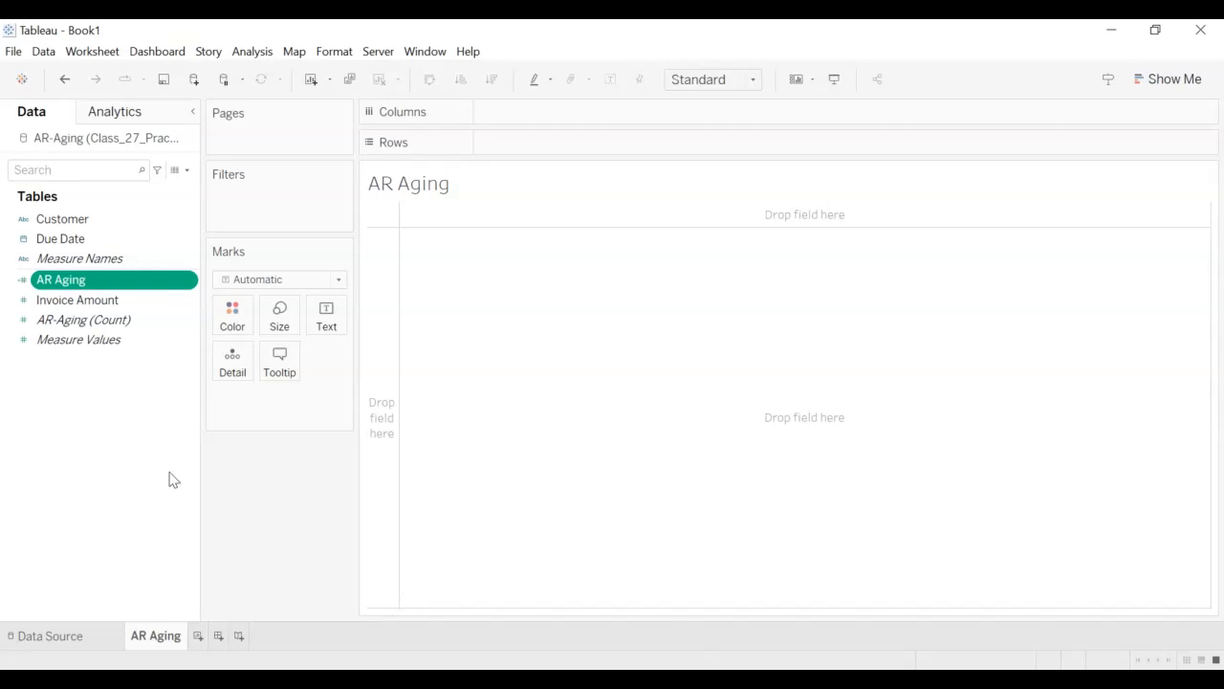
mouse_move(136, 468)
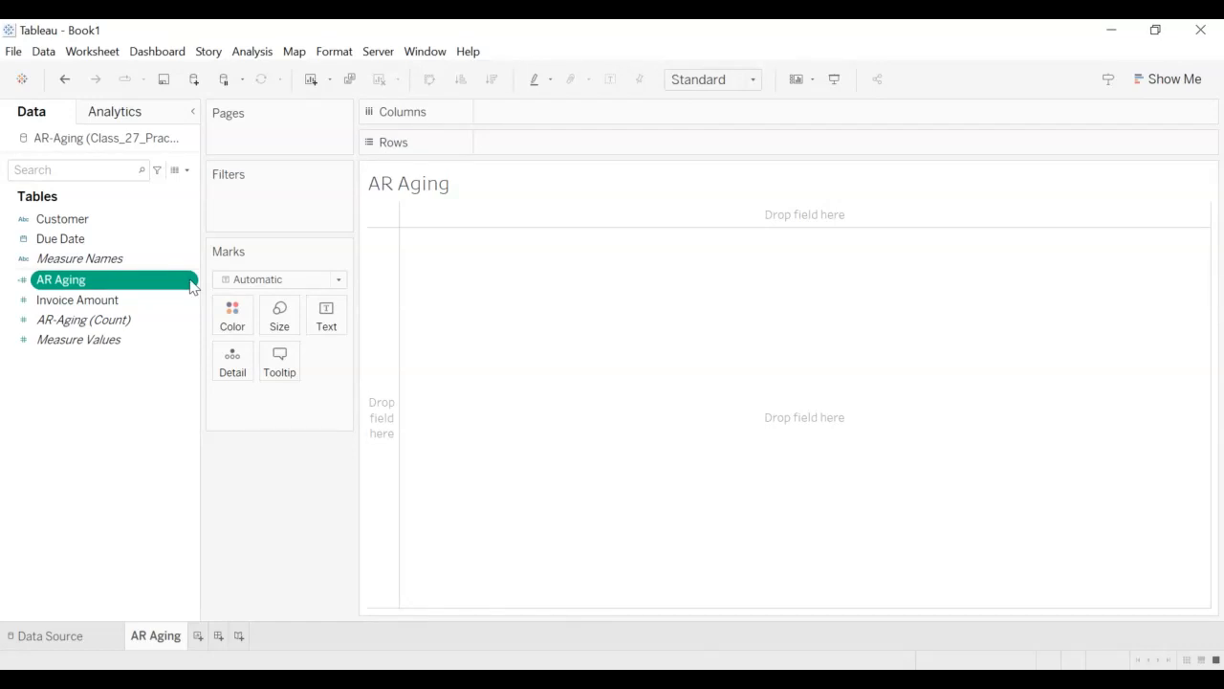
mouse_move(320, 470)
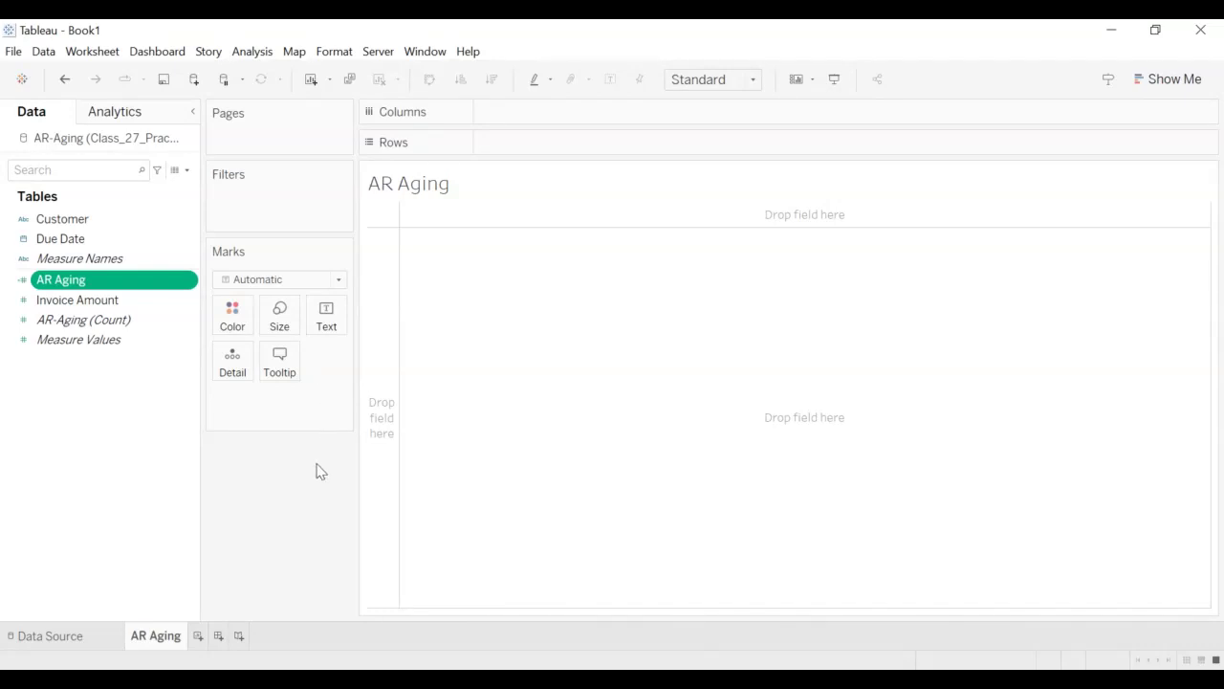
mouse_move(387, 476)
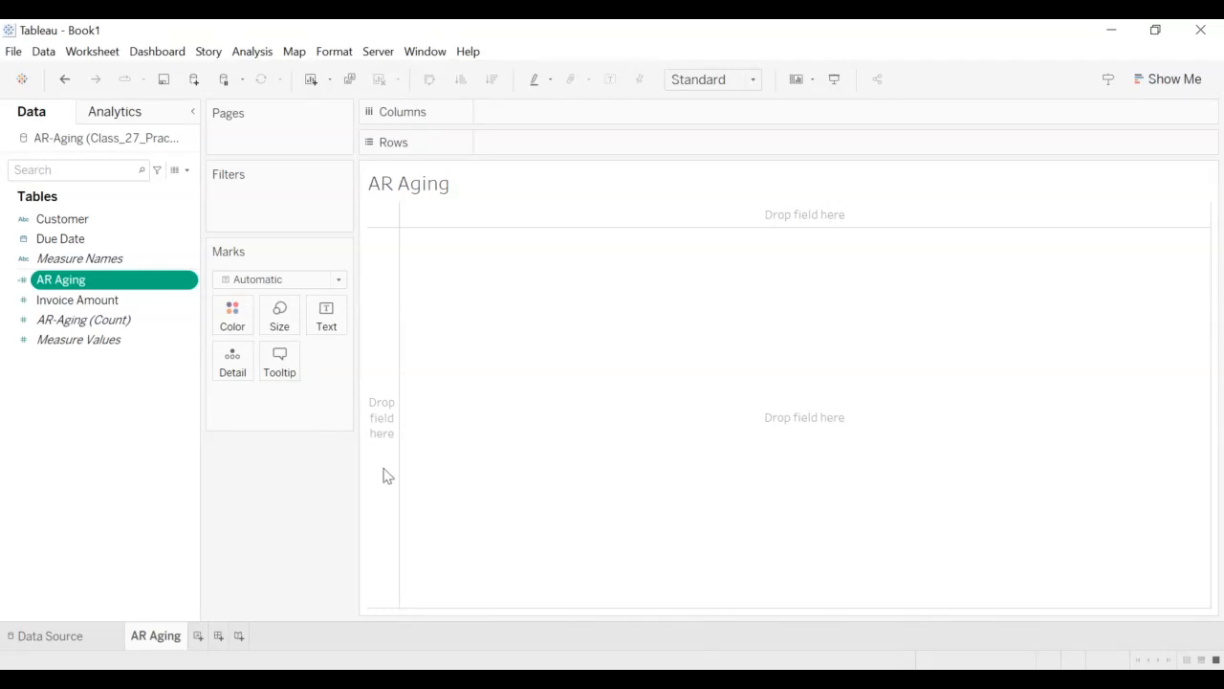
mouse_move(402, 509)
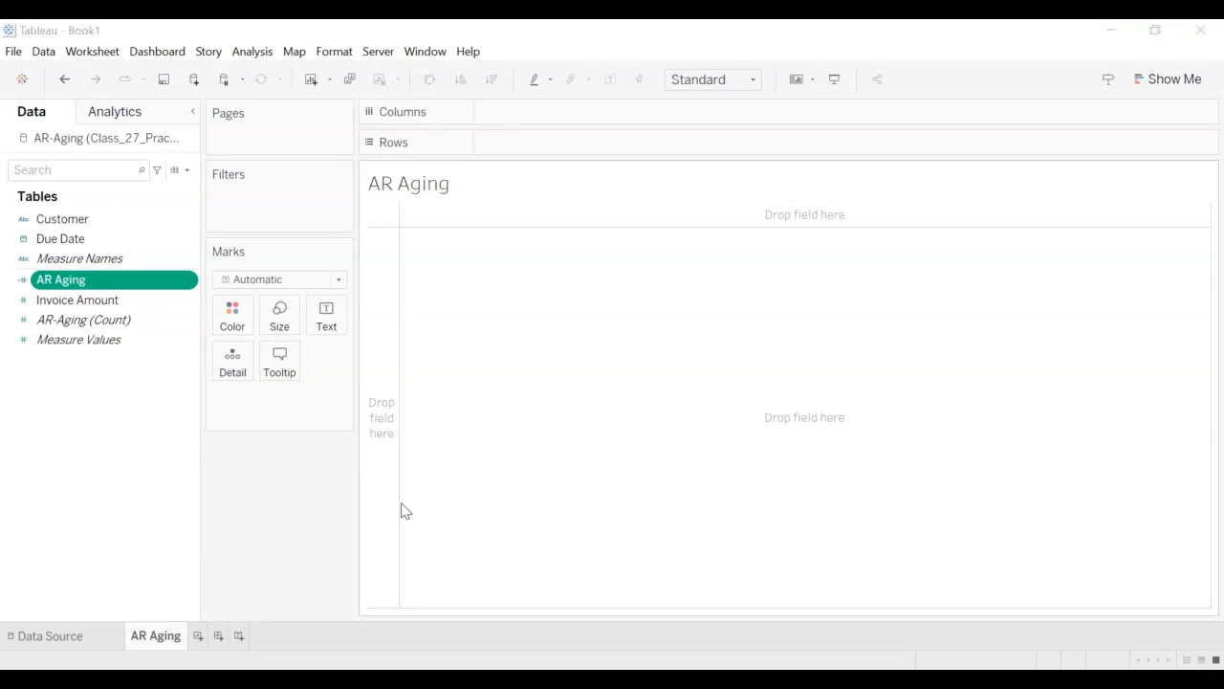
mouse_move(514, 504)
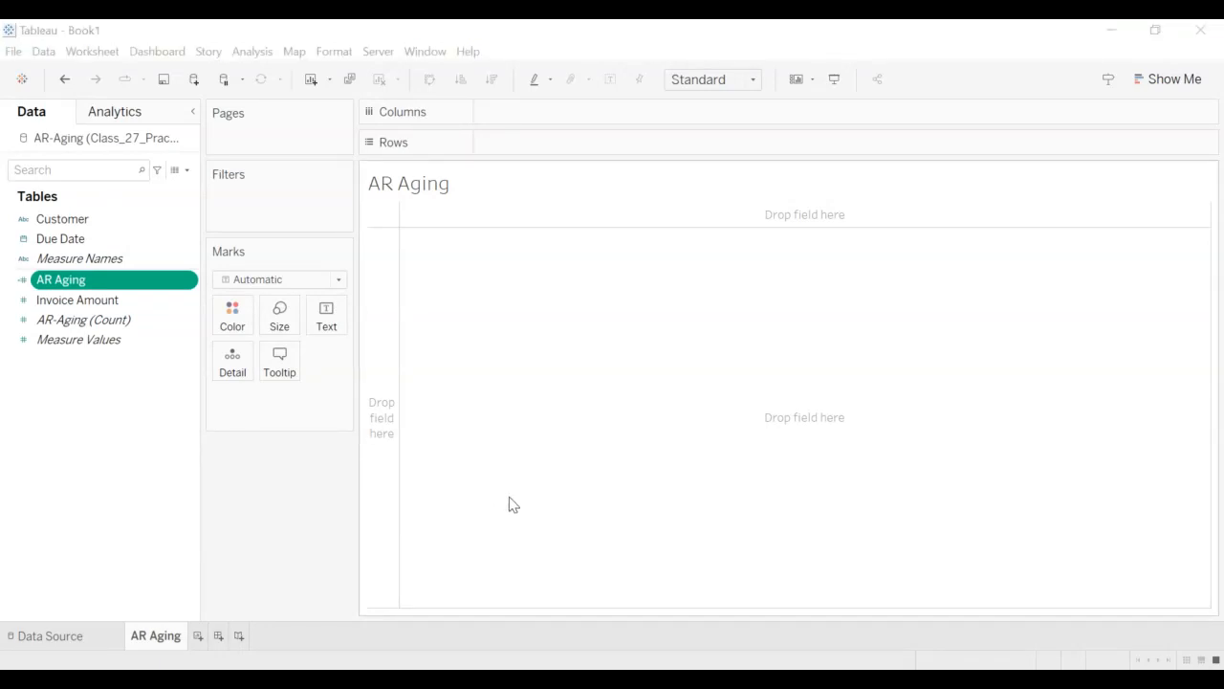
mouse_move(548, 422)
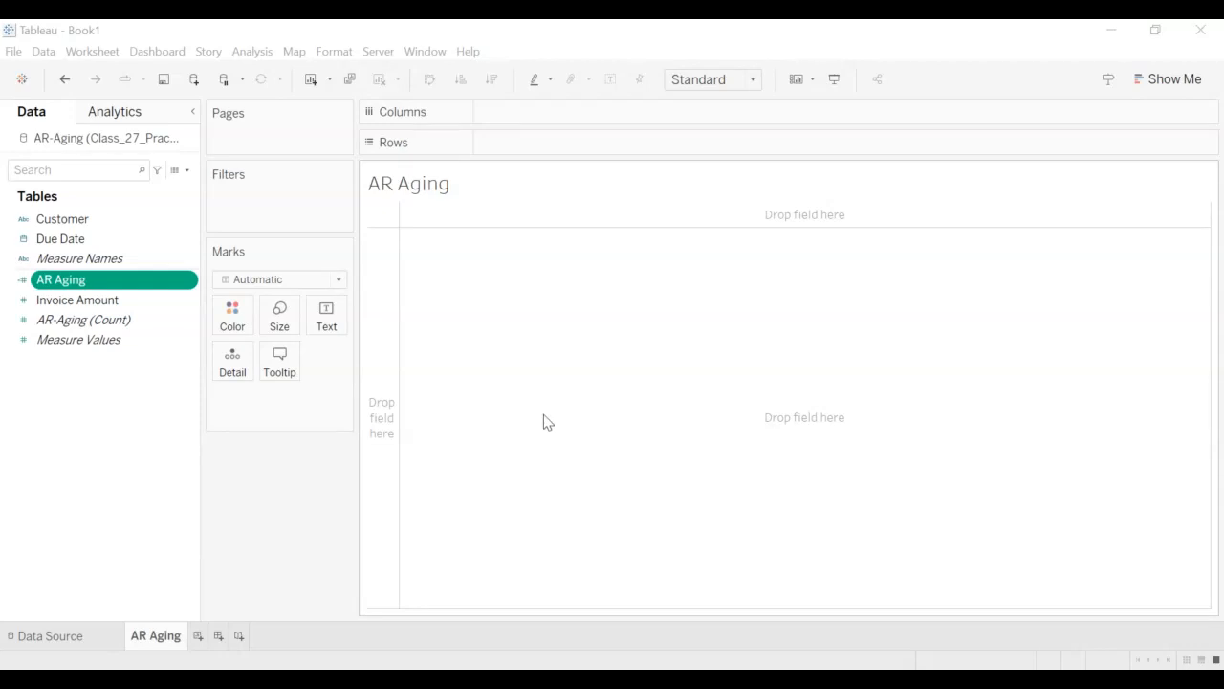
mouse_move(524, 322)
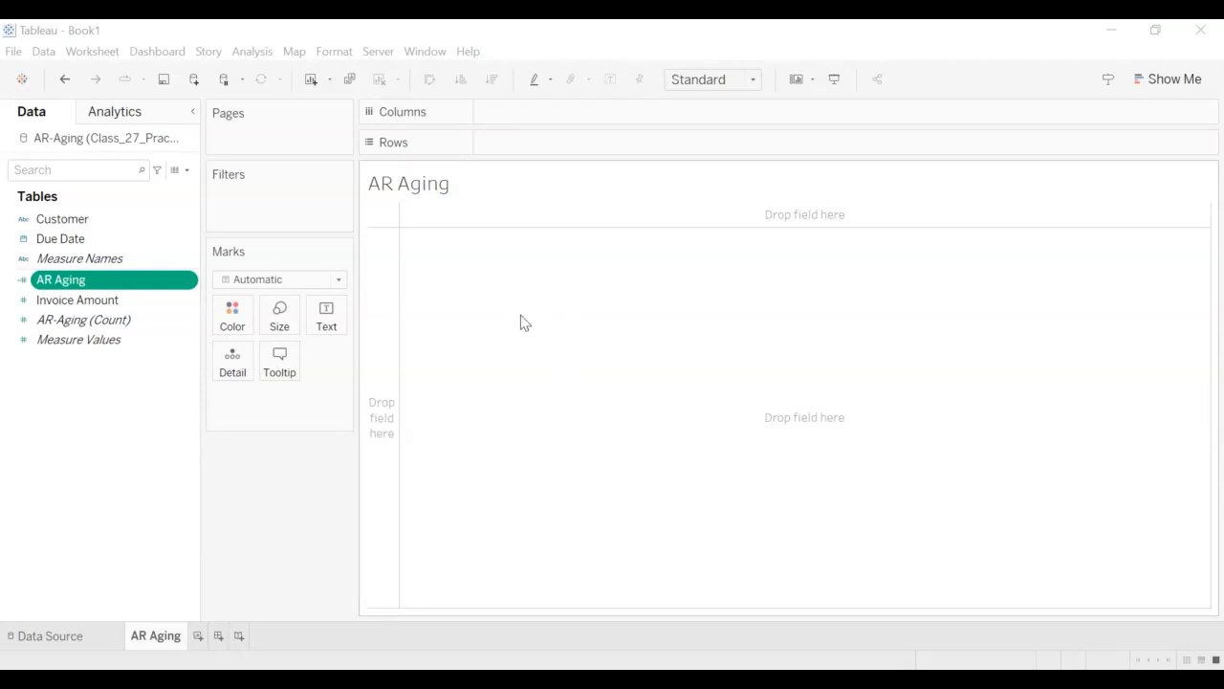
mouse_move(519, 436)
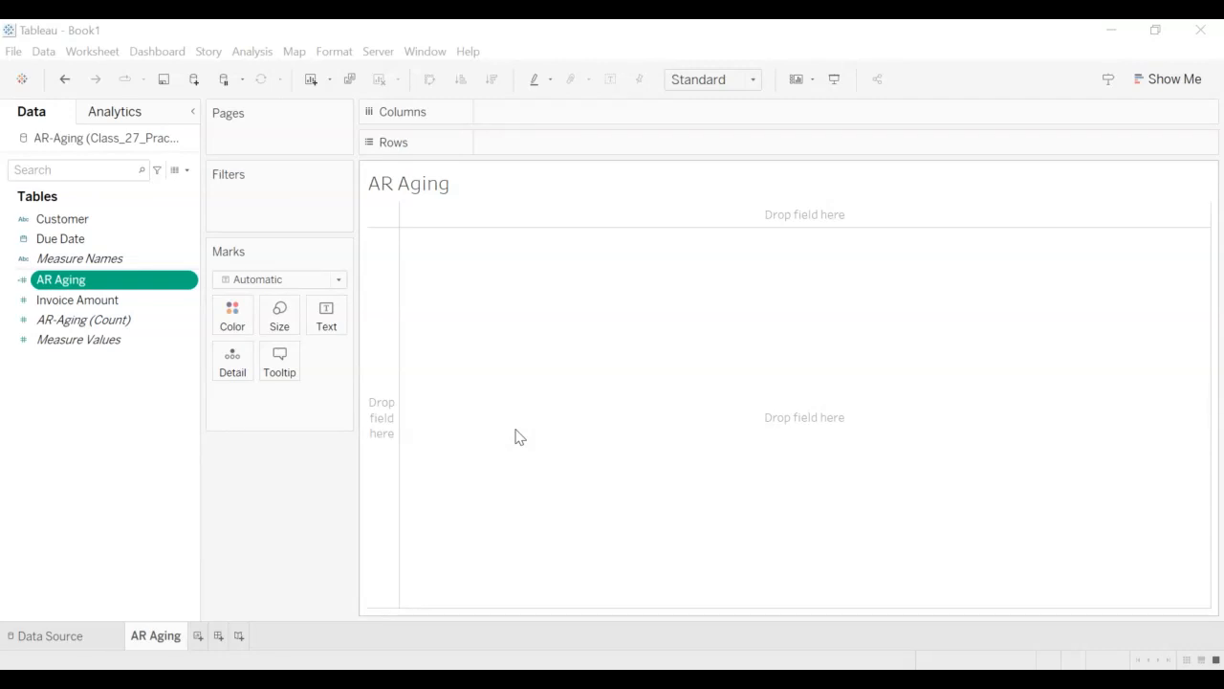
mouse_move(652, 424)
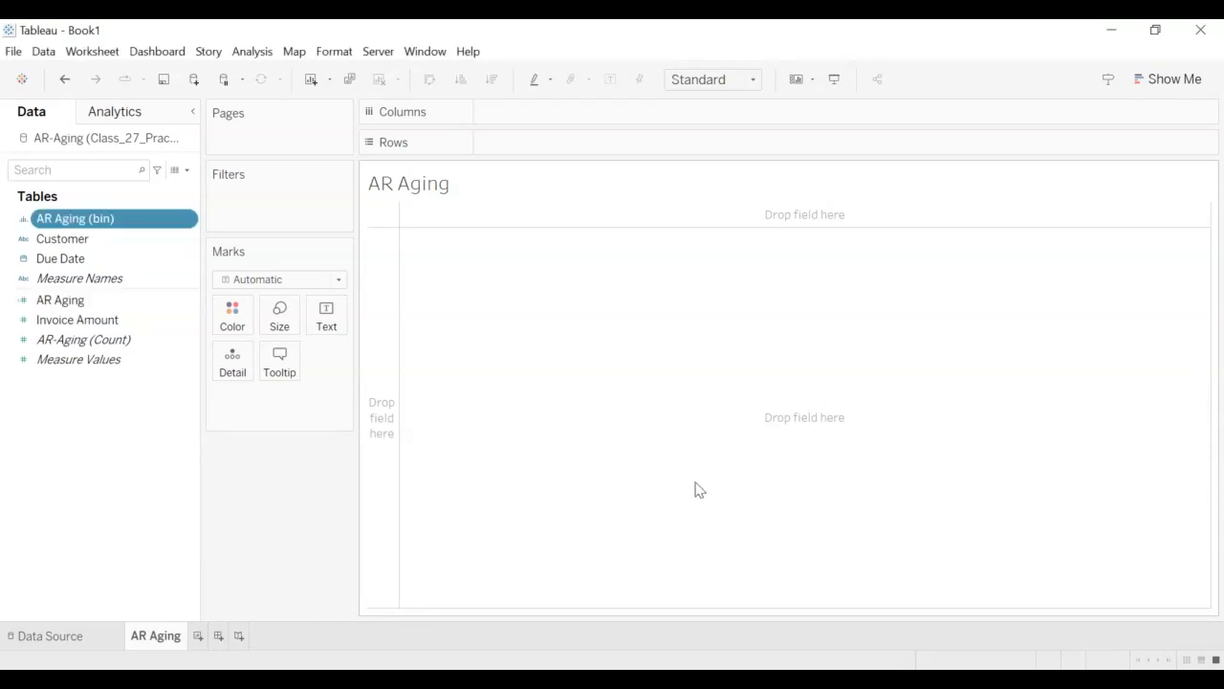
mouse_move(249, 495)
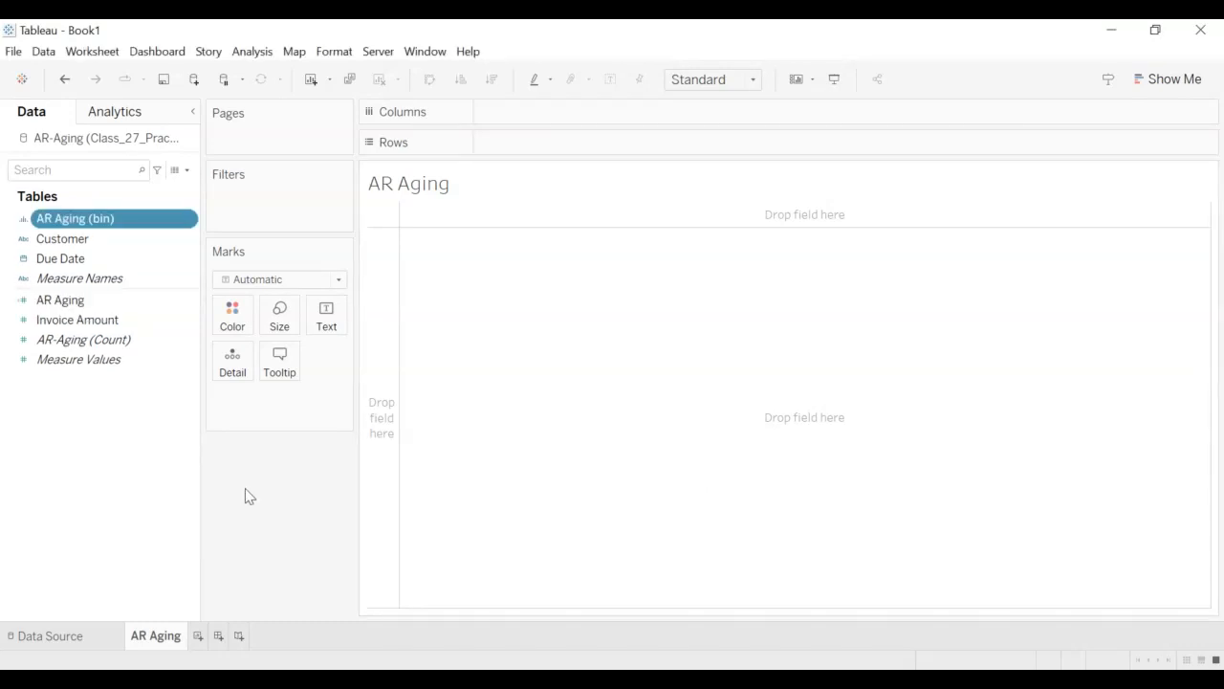
mouse_move(123, 485)
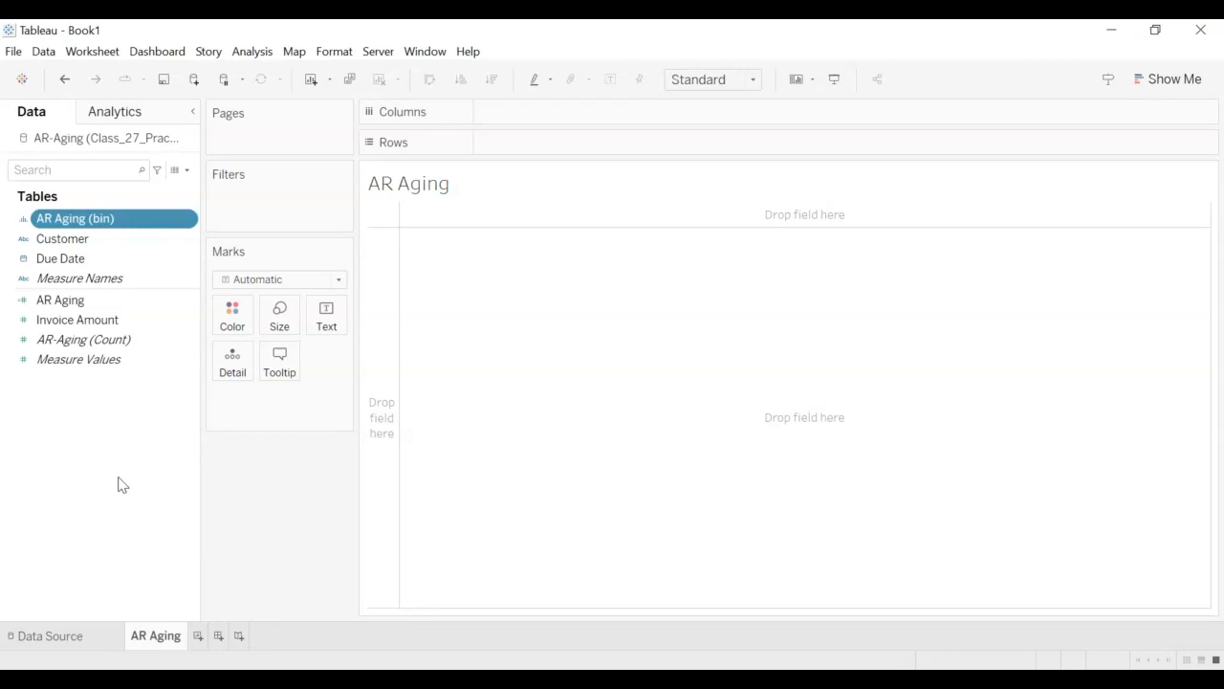
mouse_move(95, 218)
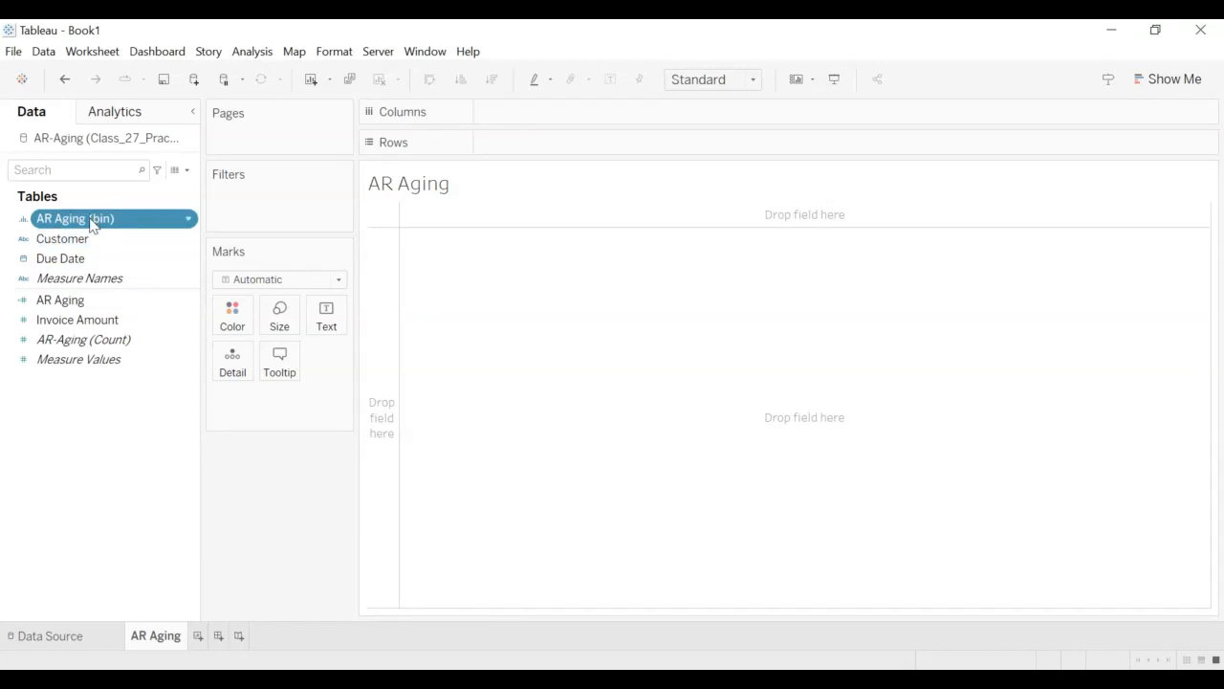
drag(75, 218, 546, 142)
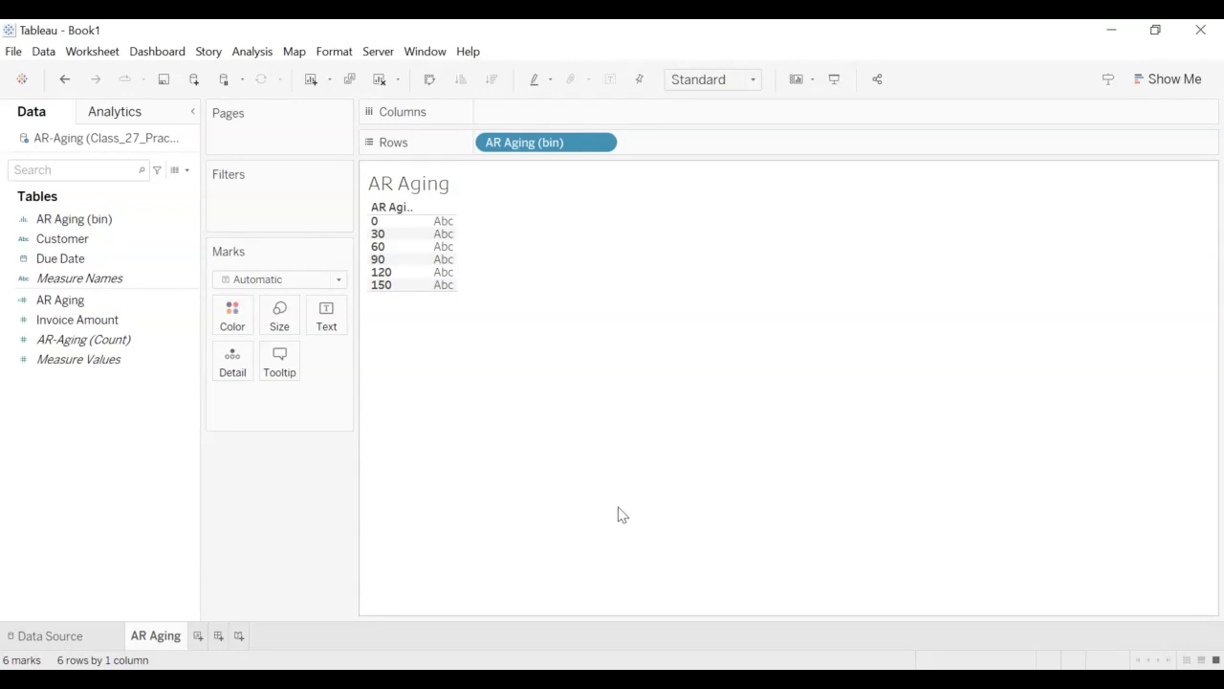
click(77, 319)
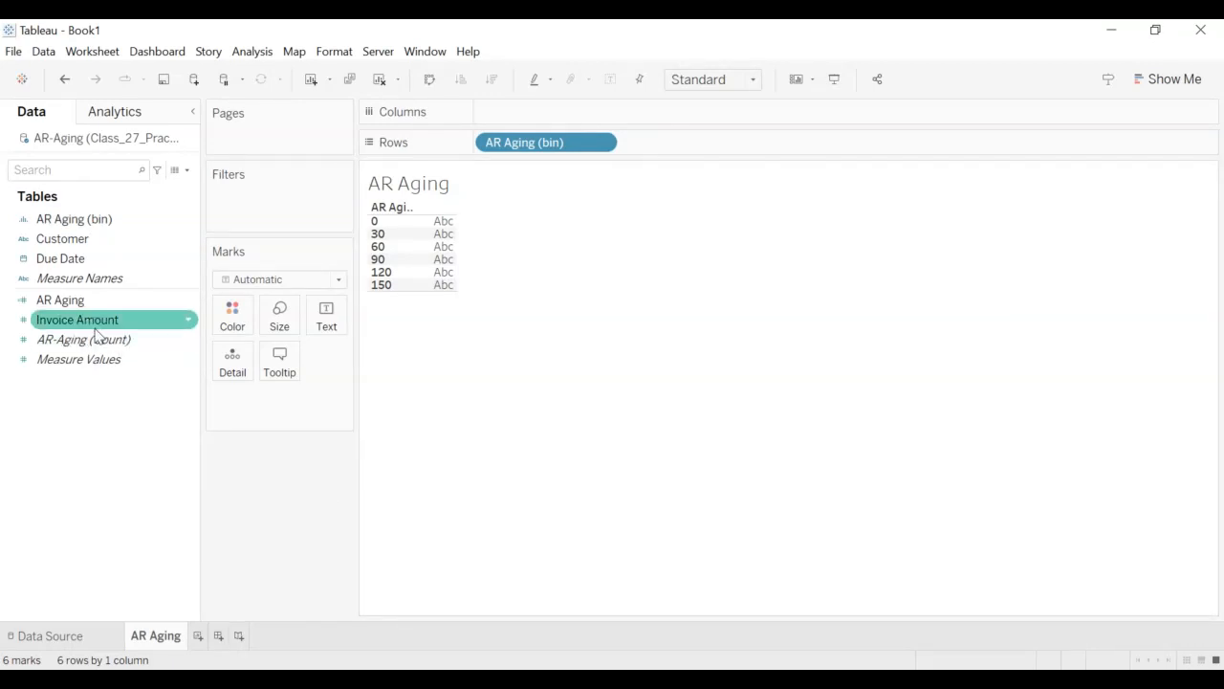
drag(77, 320, 288, 398)
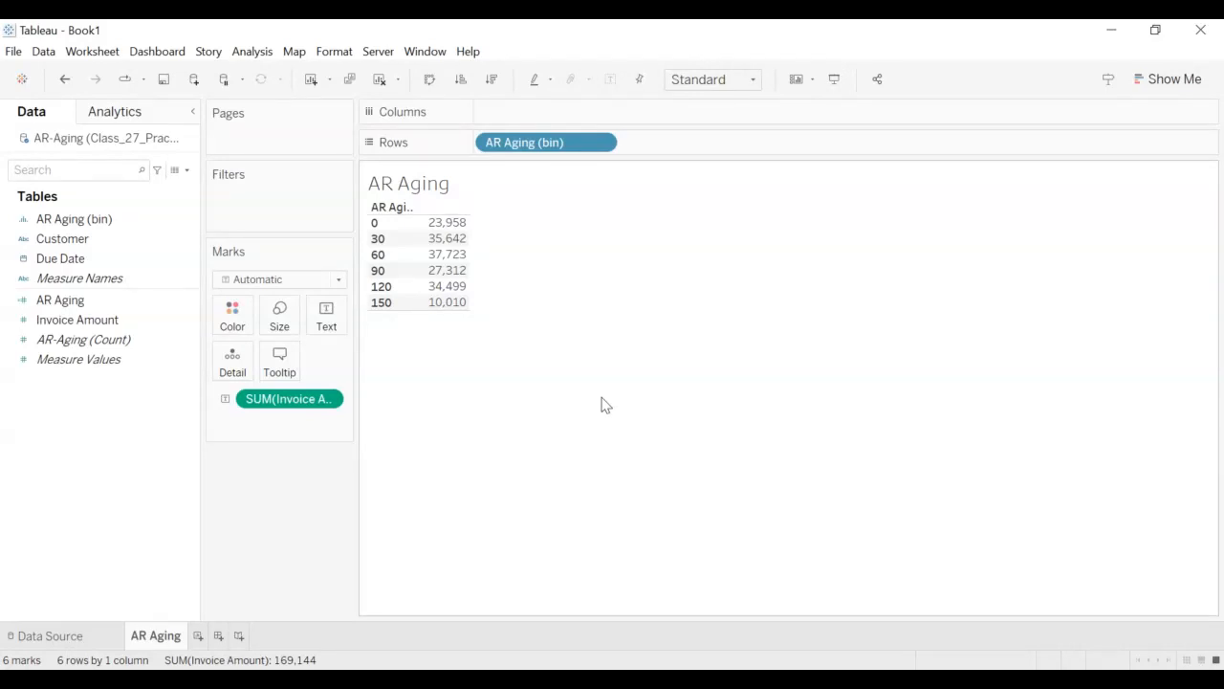
mouse_move(455, 336)
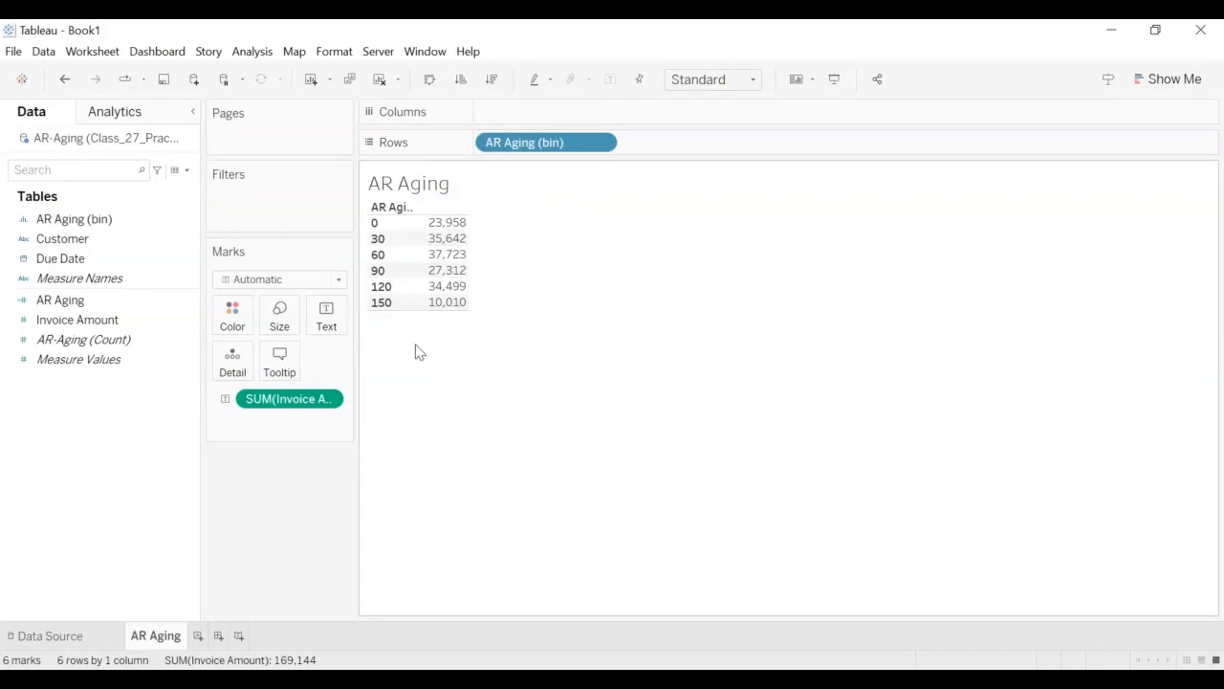
mouse_move(445, 238)
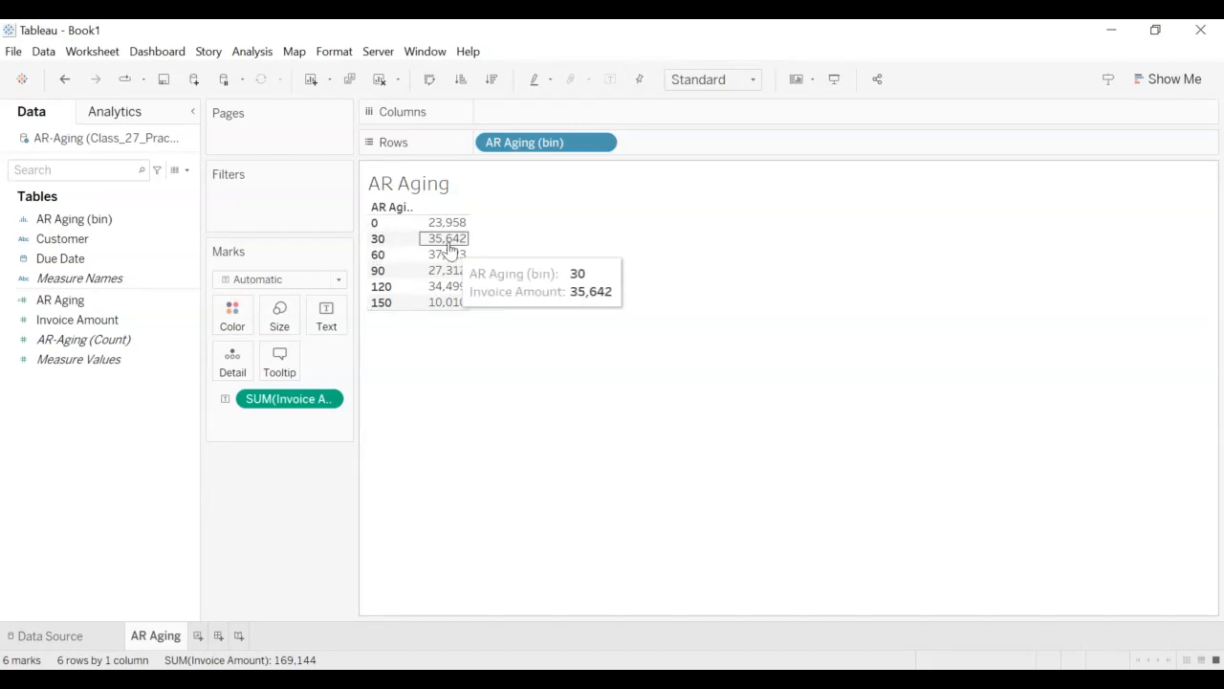
mouse_move(501, 248)
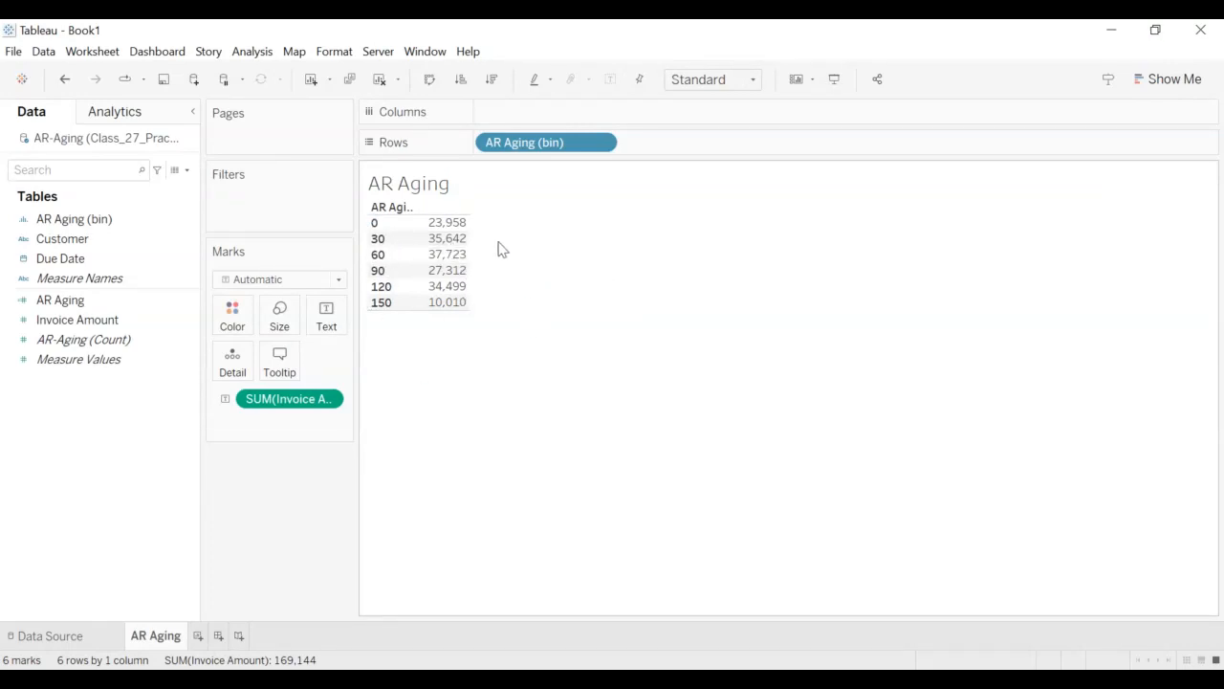
mouse_move(475, 243)
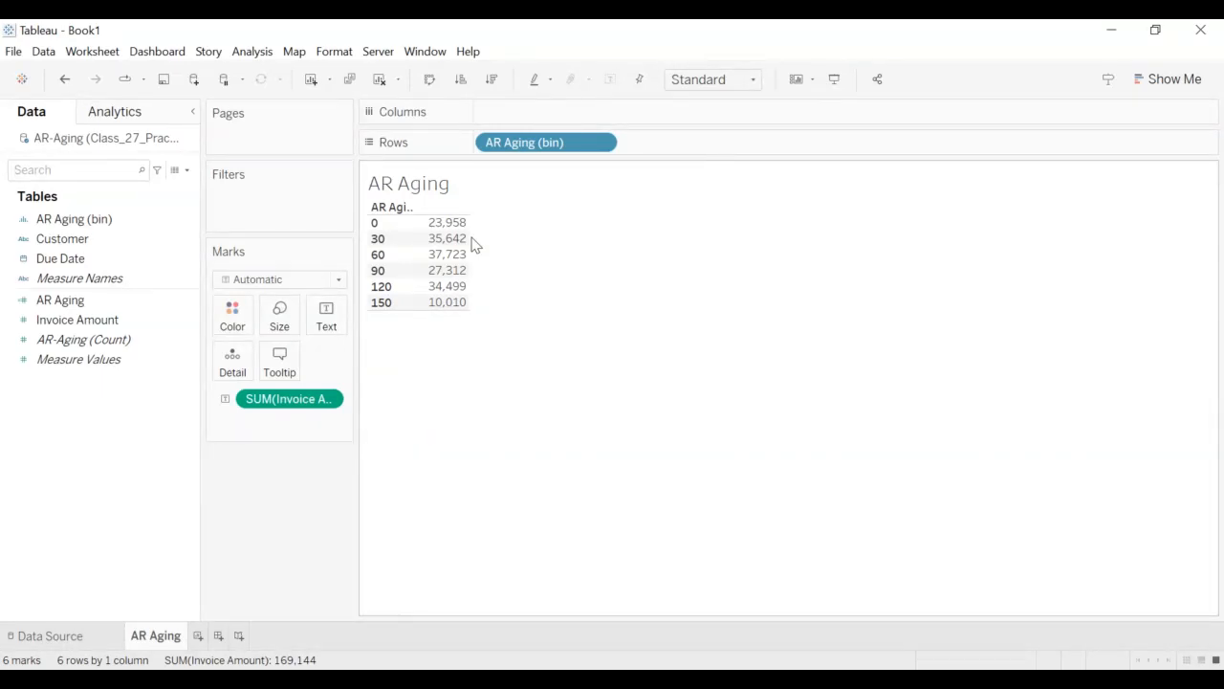
mouse_move(471, 265)
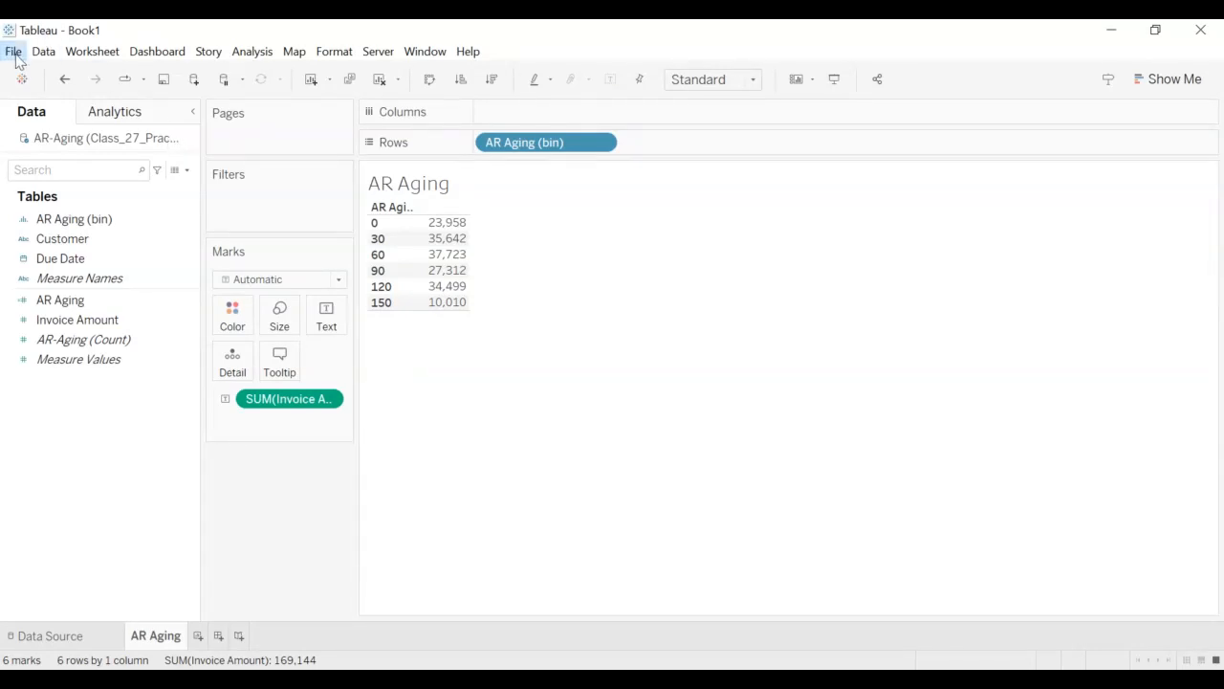
mouse_move(76, 164)
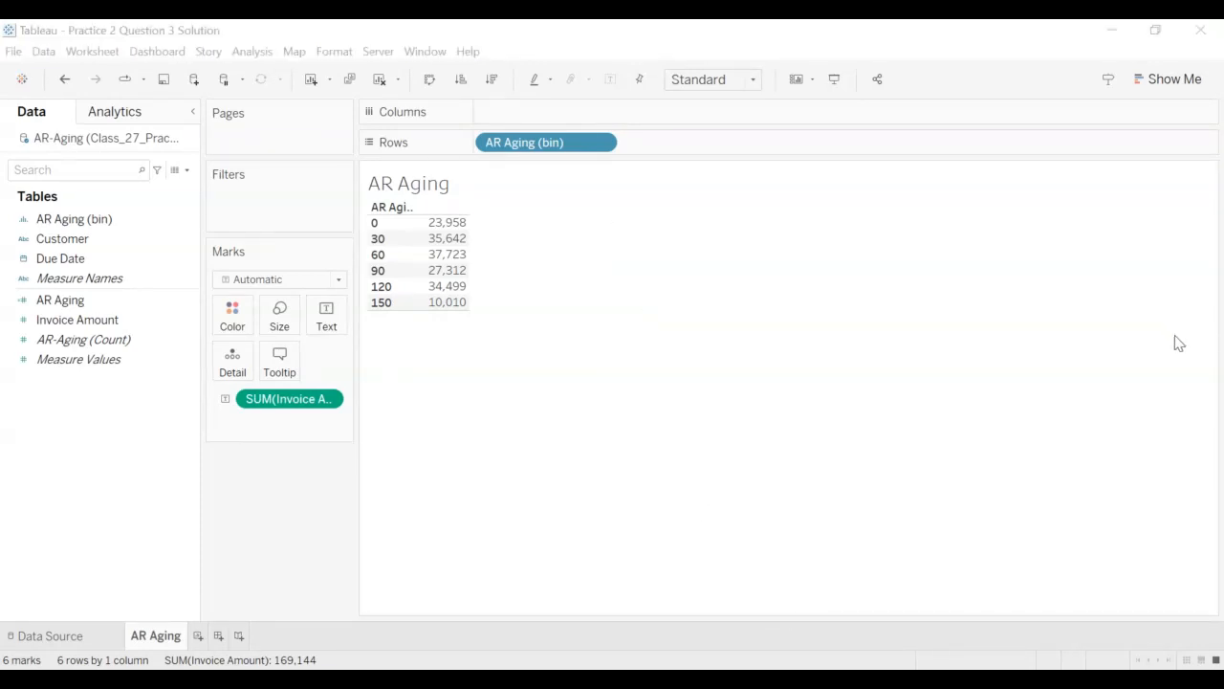
mouse_move(1185, 524)
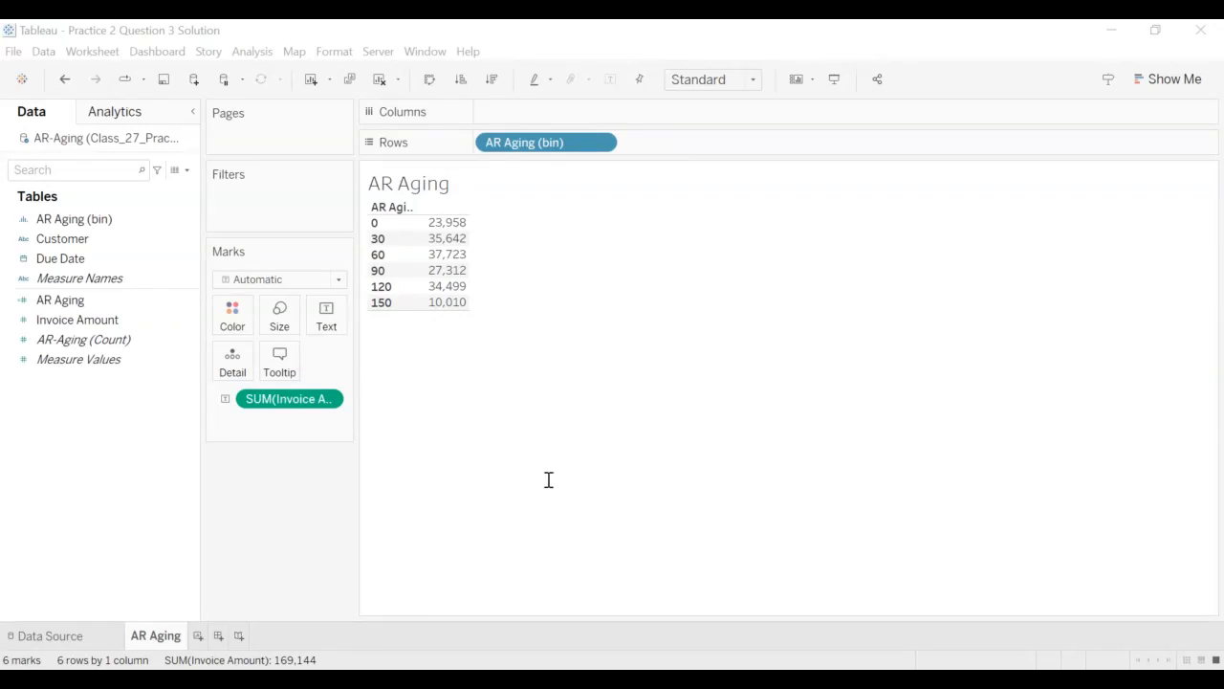
mouse_move(441, 429)
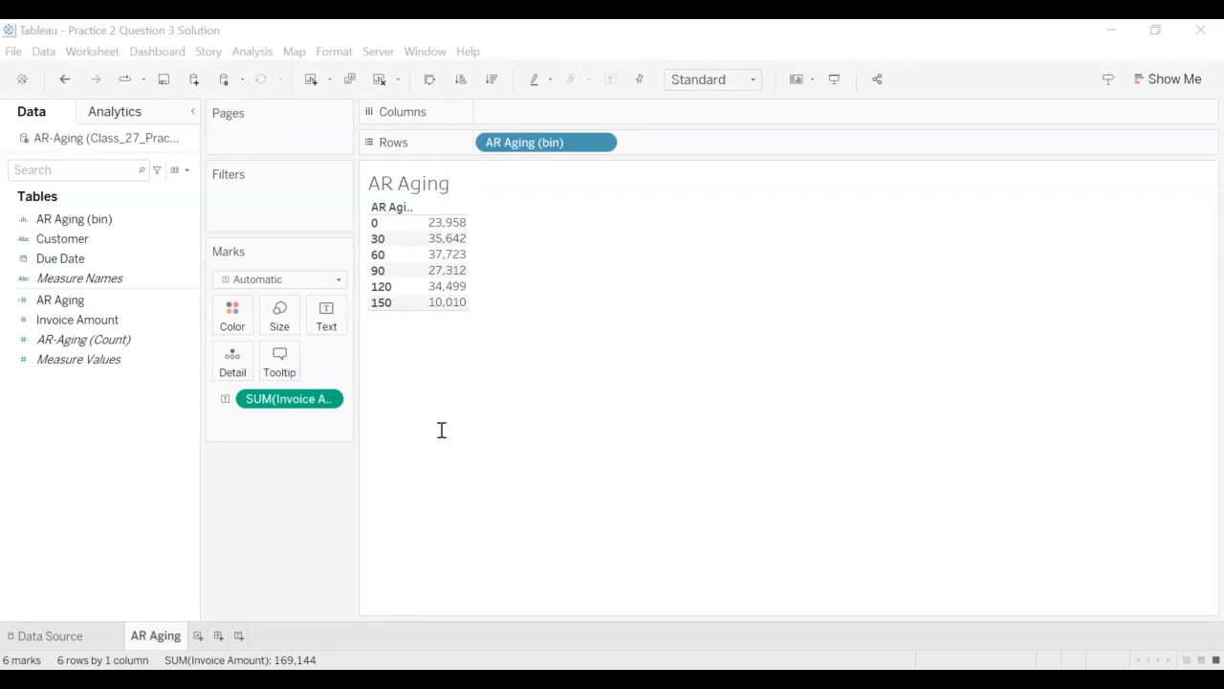
mouse_move(456, 411)
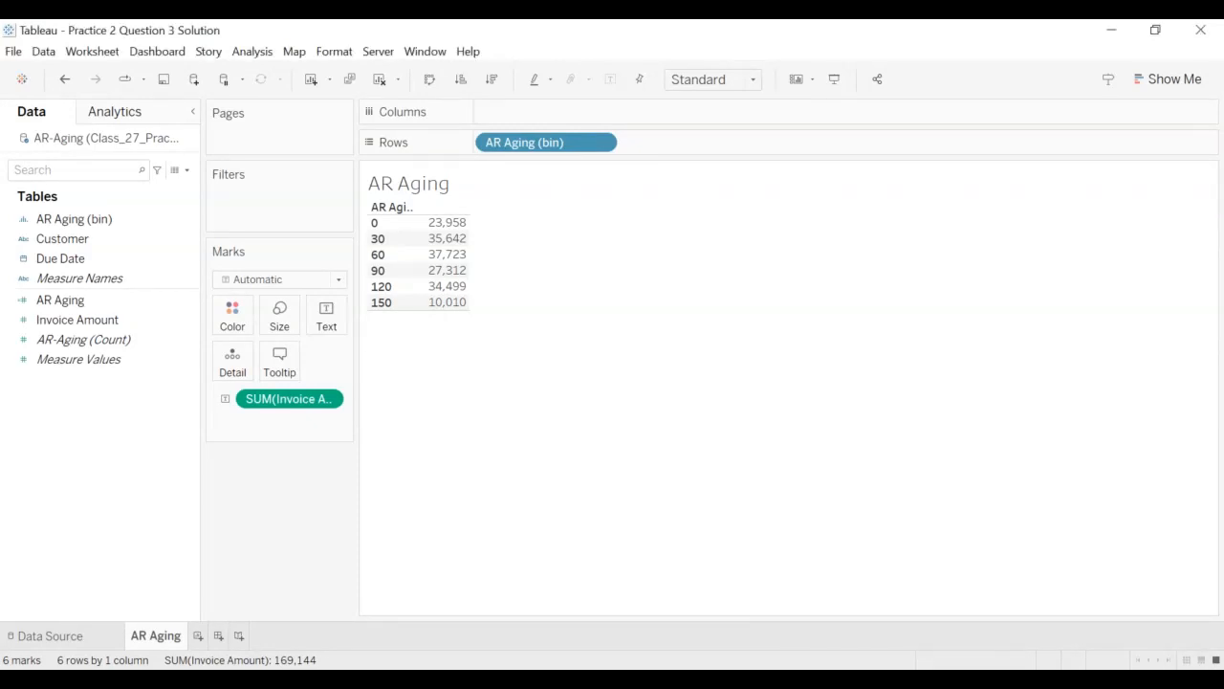
mouse_move(448, 270)
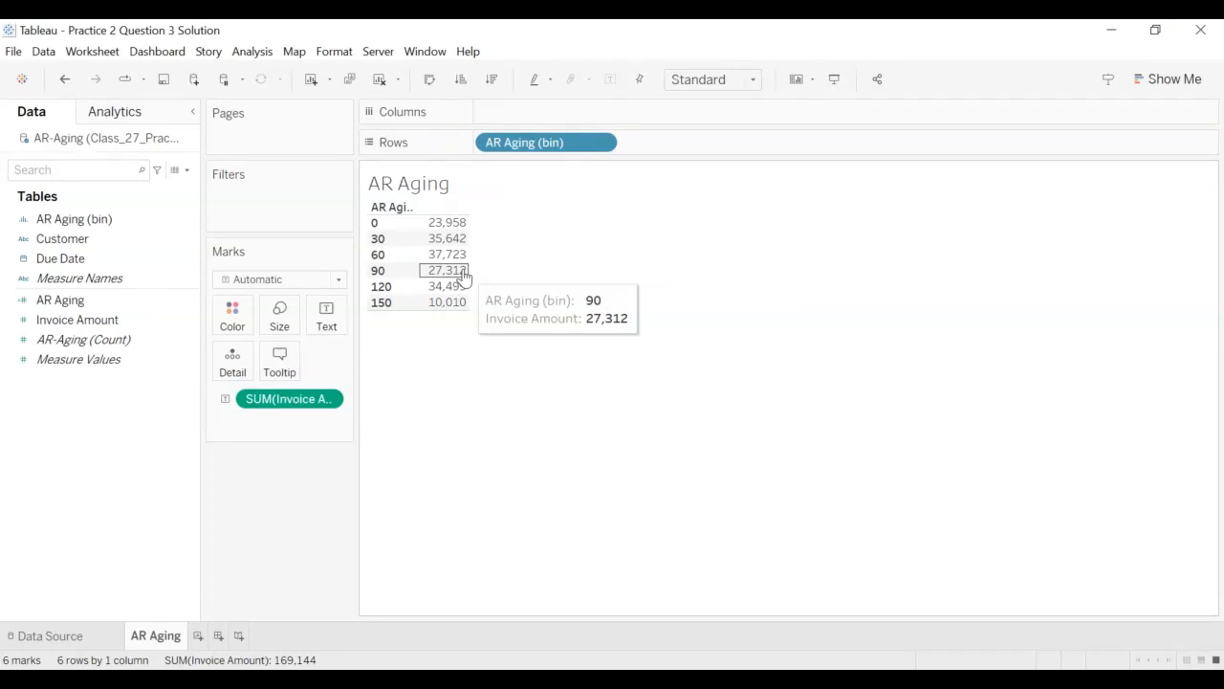
- Select the 27,312 invoice total mark in the 90-day row
click(447, 270)
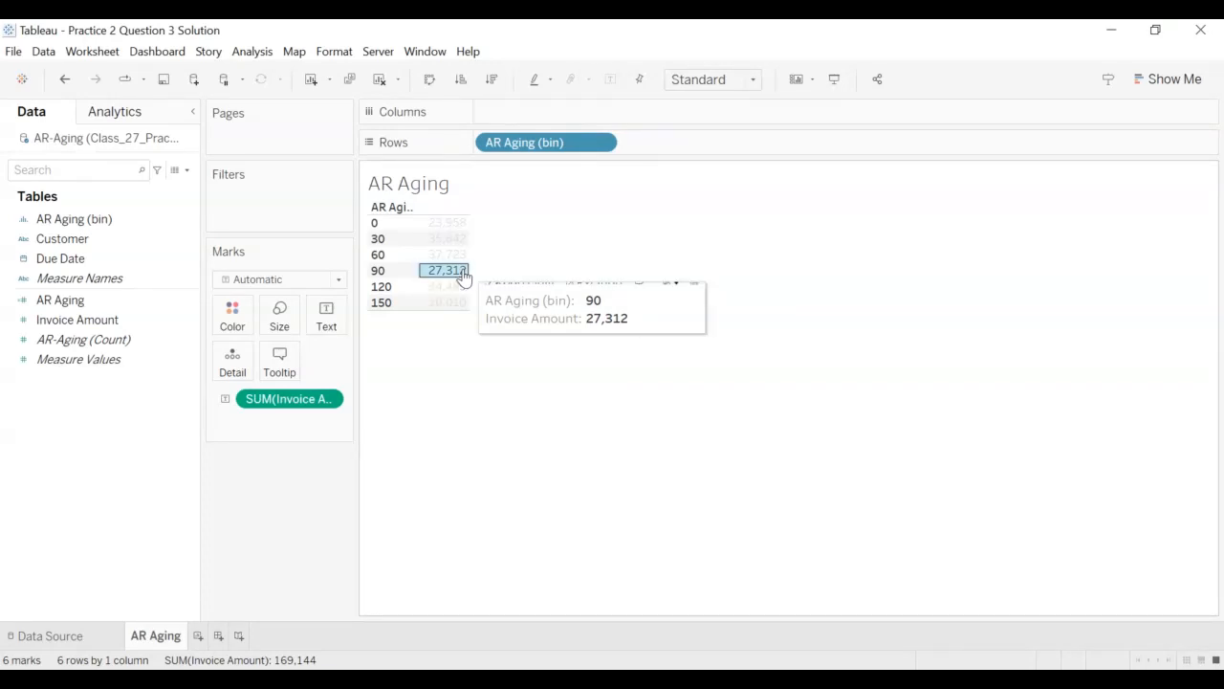
click(445, 270)
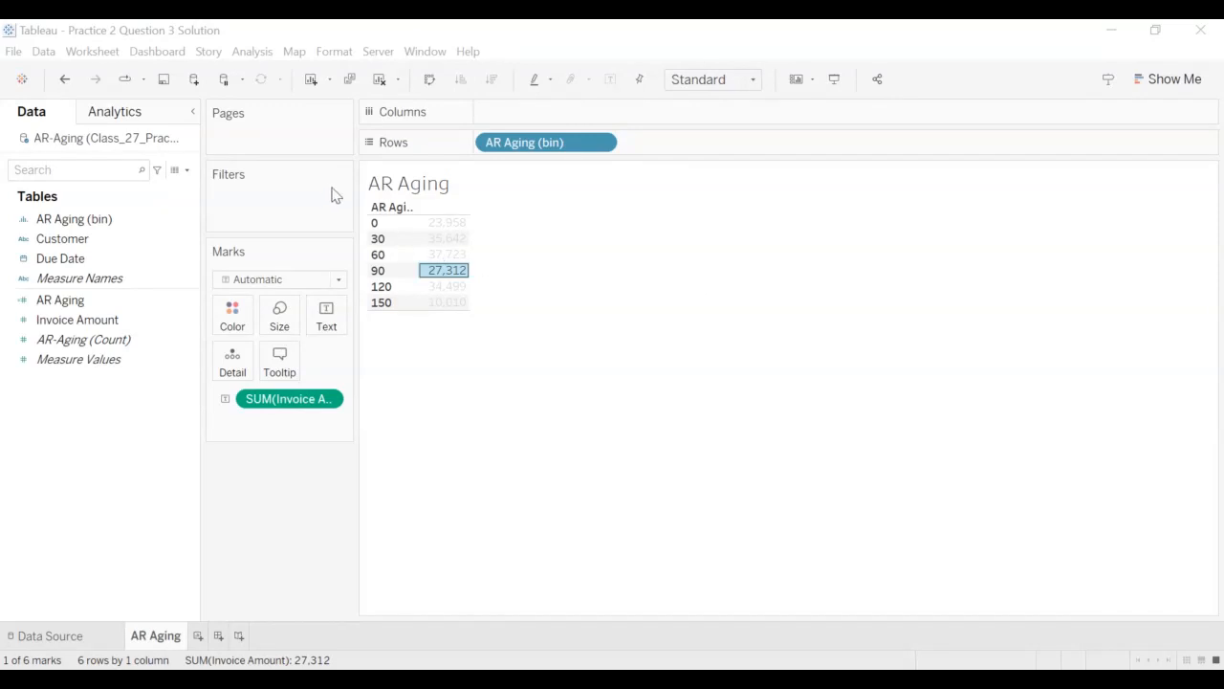
mouse_move(311, 225)
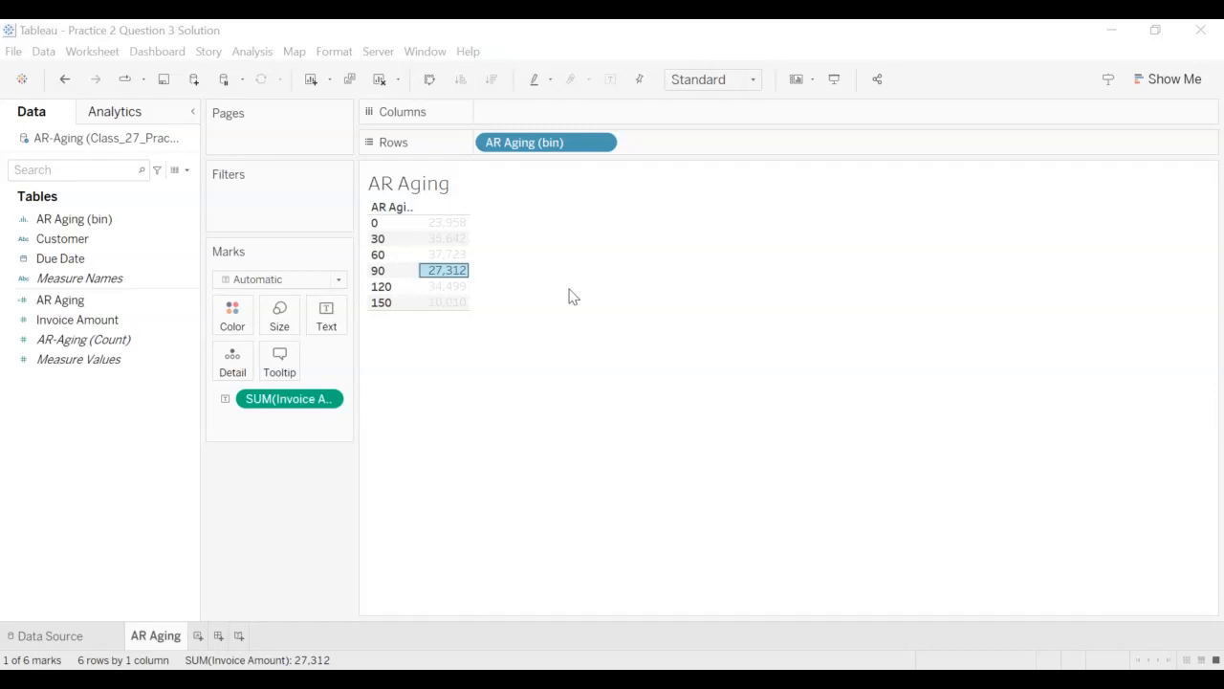
mouse_move(701, 287)
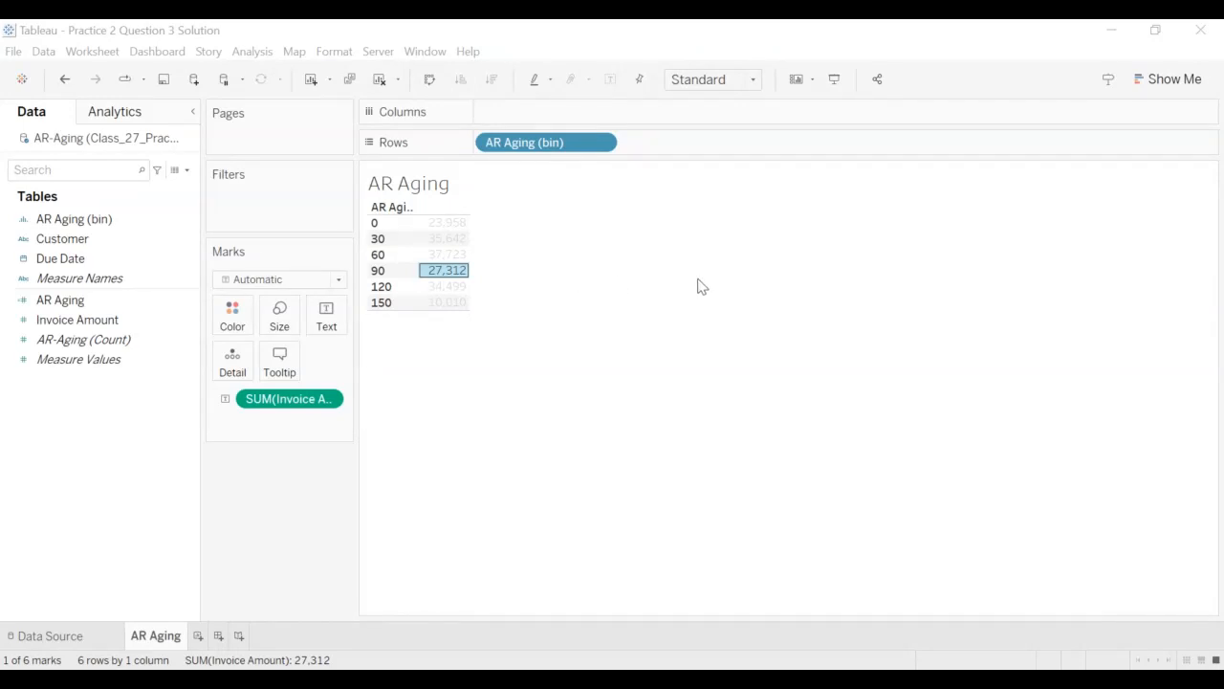
mouse_move(963, 312)
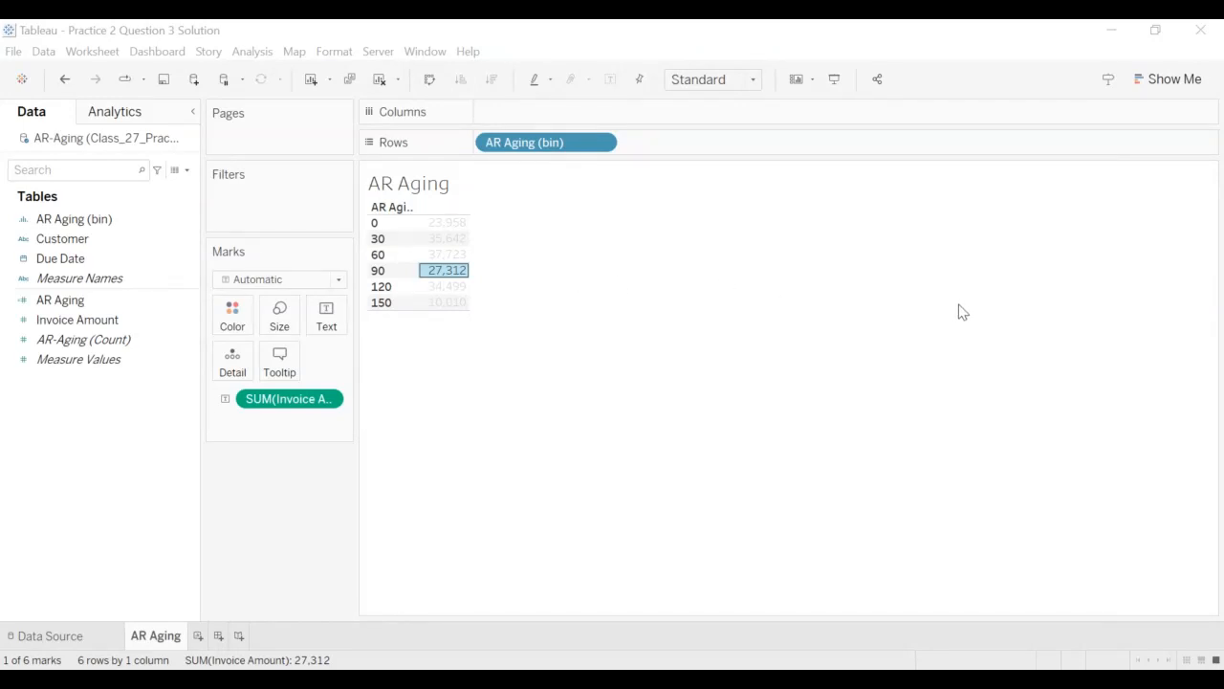
mouse_move(698, 359)
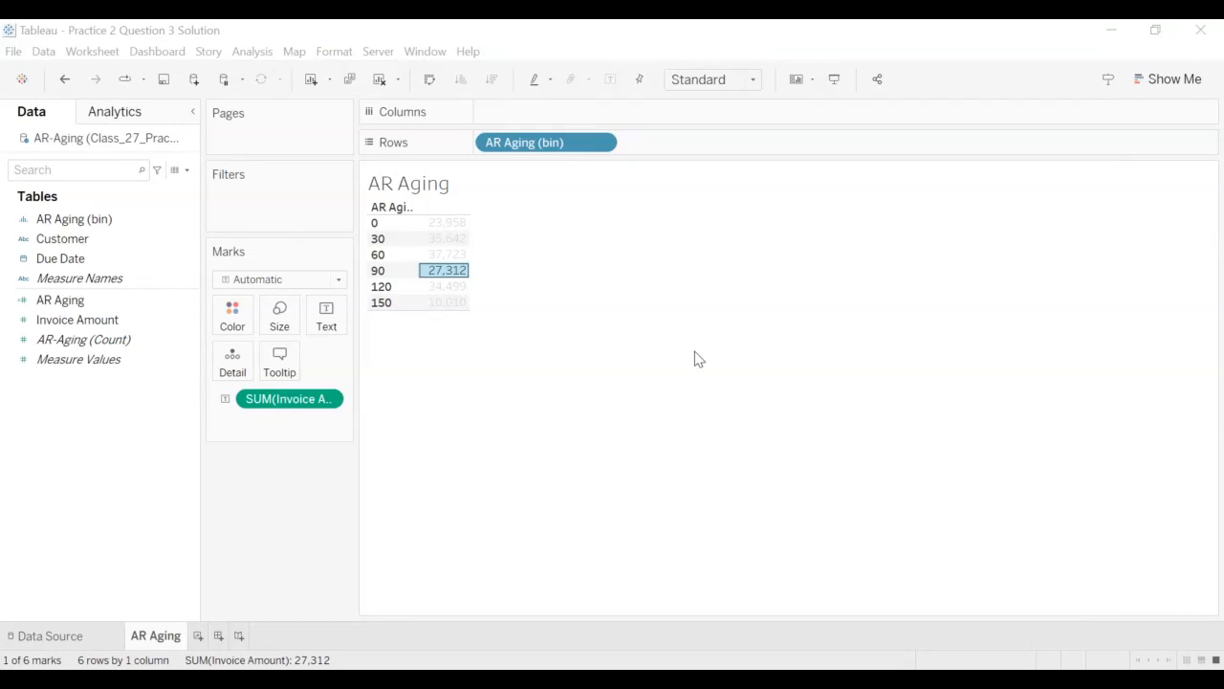
mouse_move(722, 353)
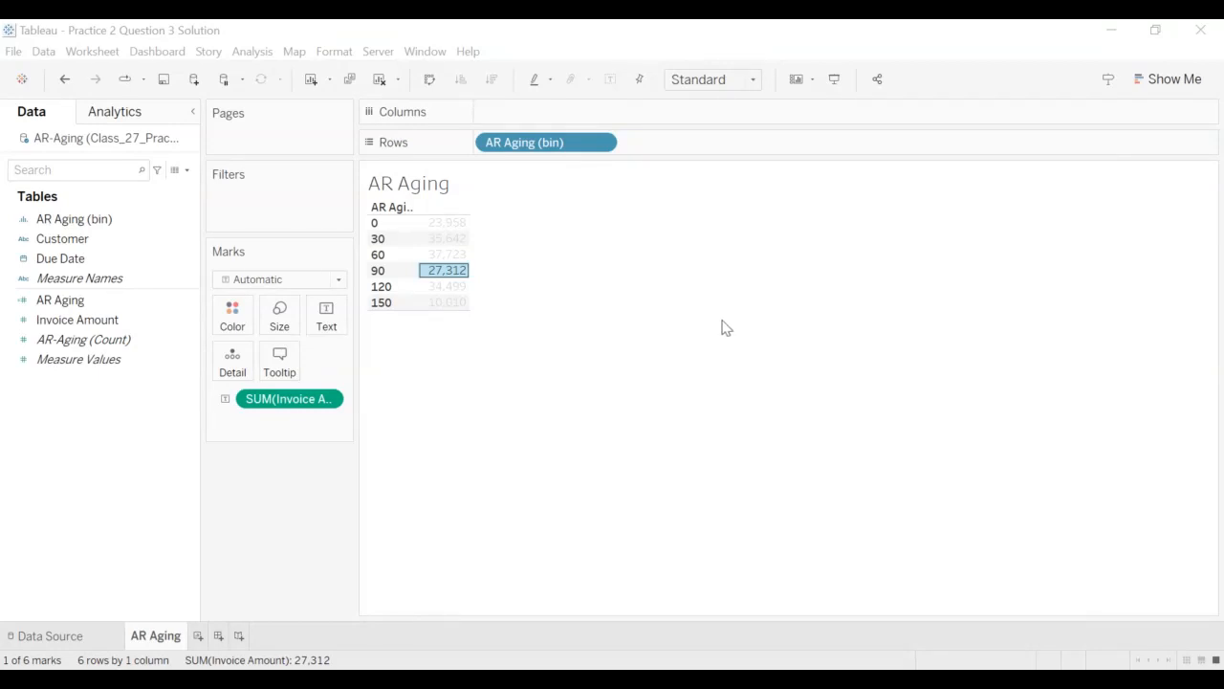
mouse_move(889, 161)
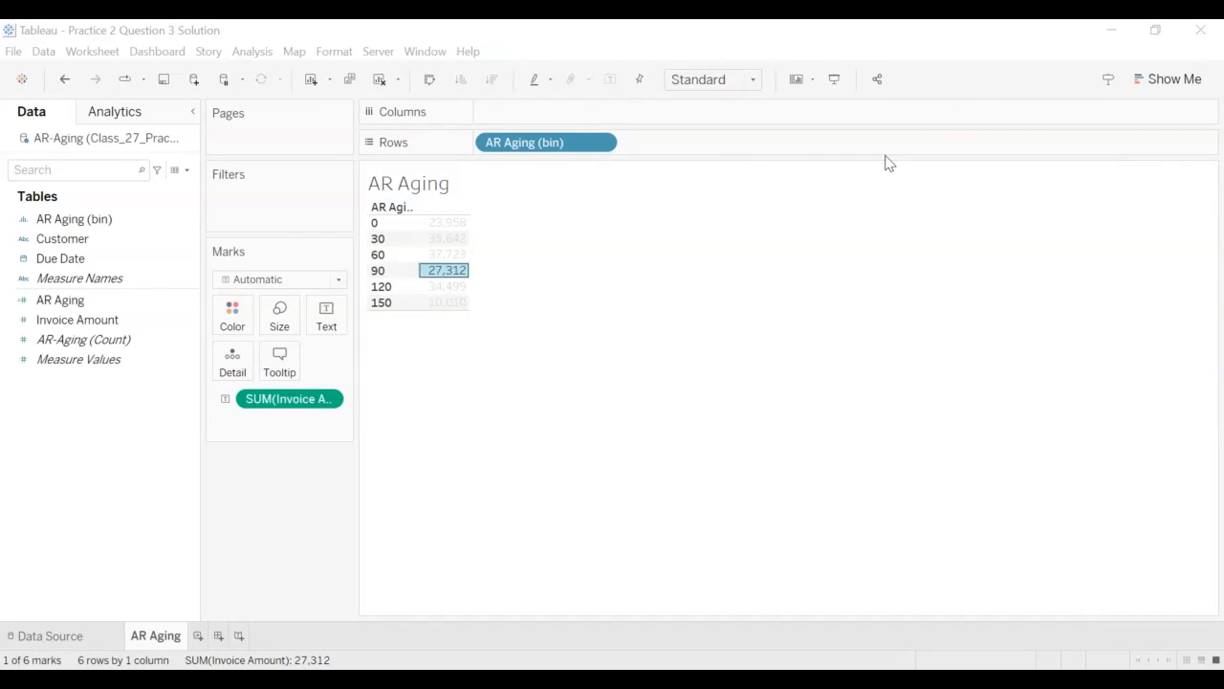
mouse_move(880, 162)
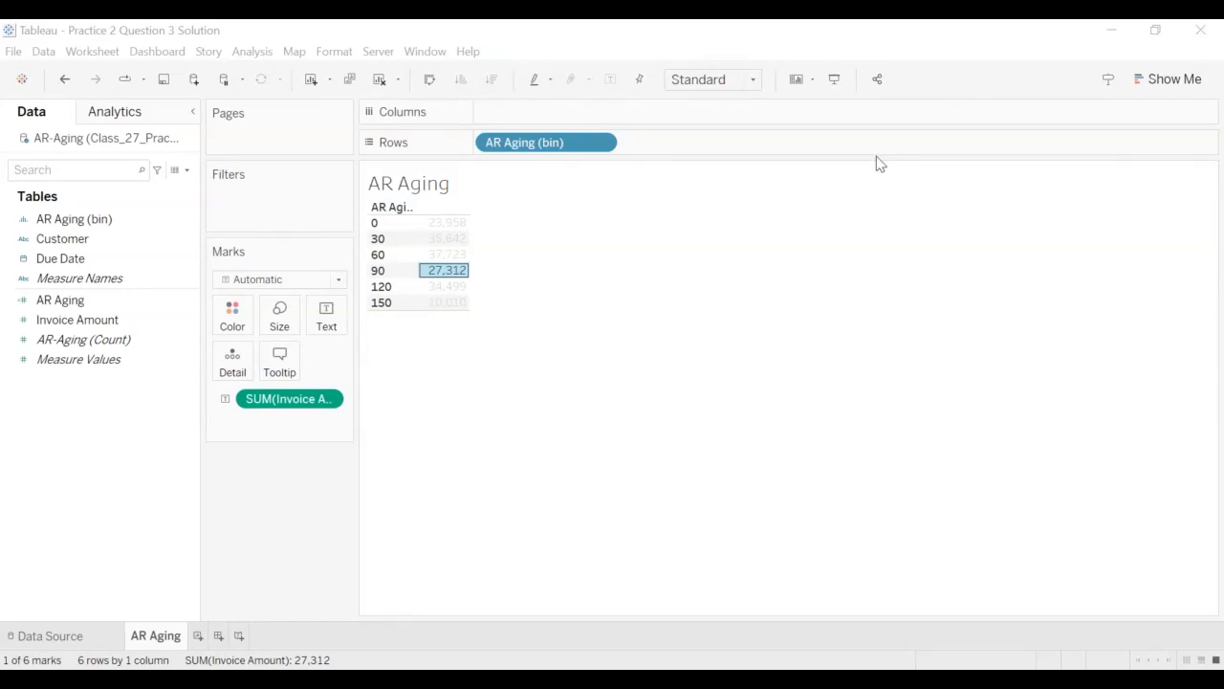
mouse_move(629, 410)
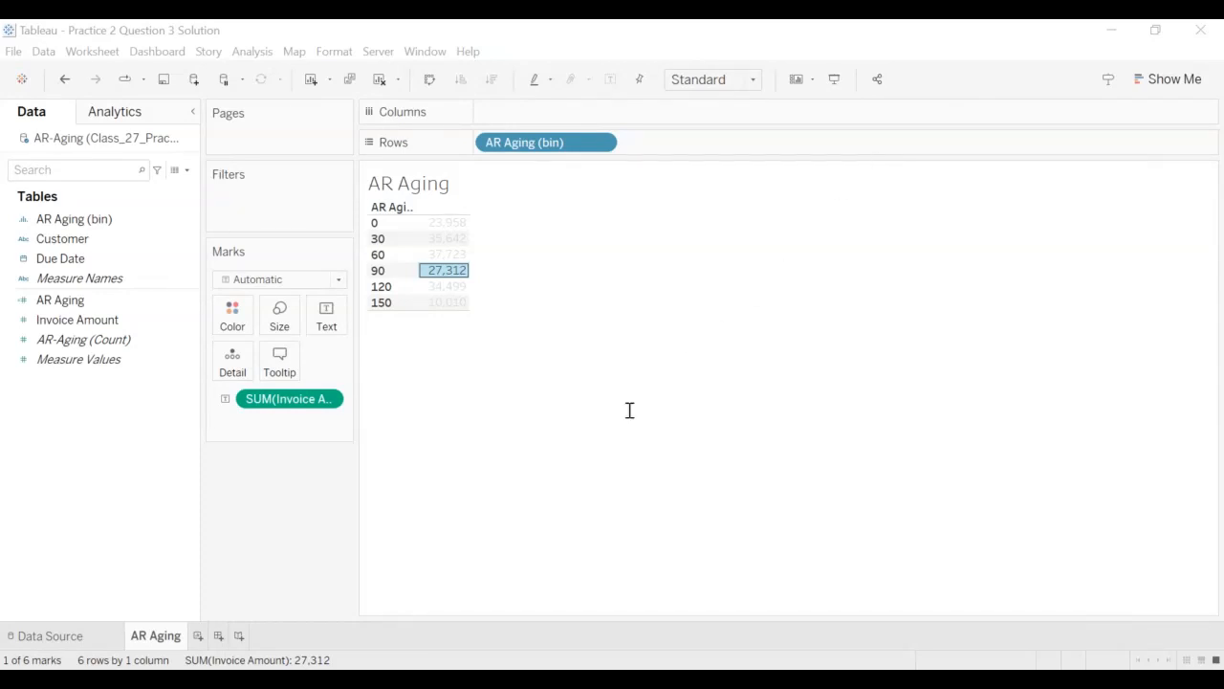
mouse_move(556, 412)
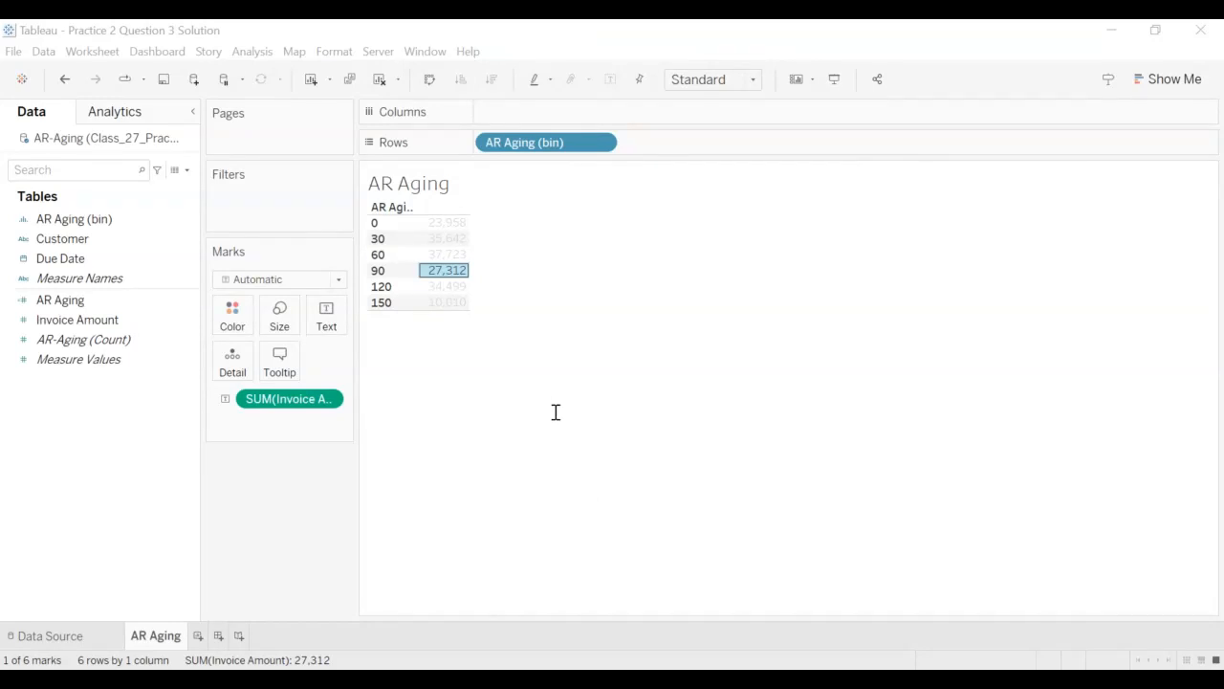
mouse_move(673, 545)
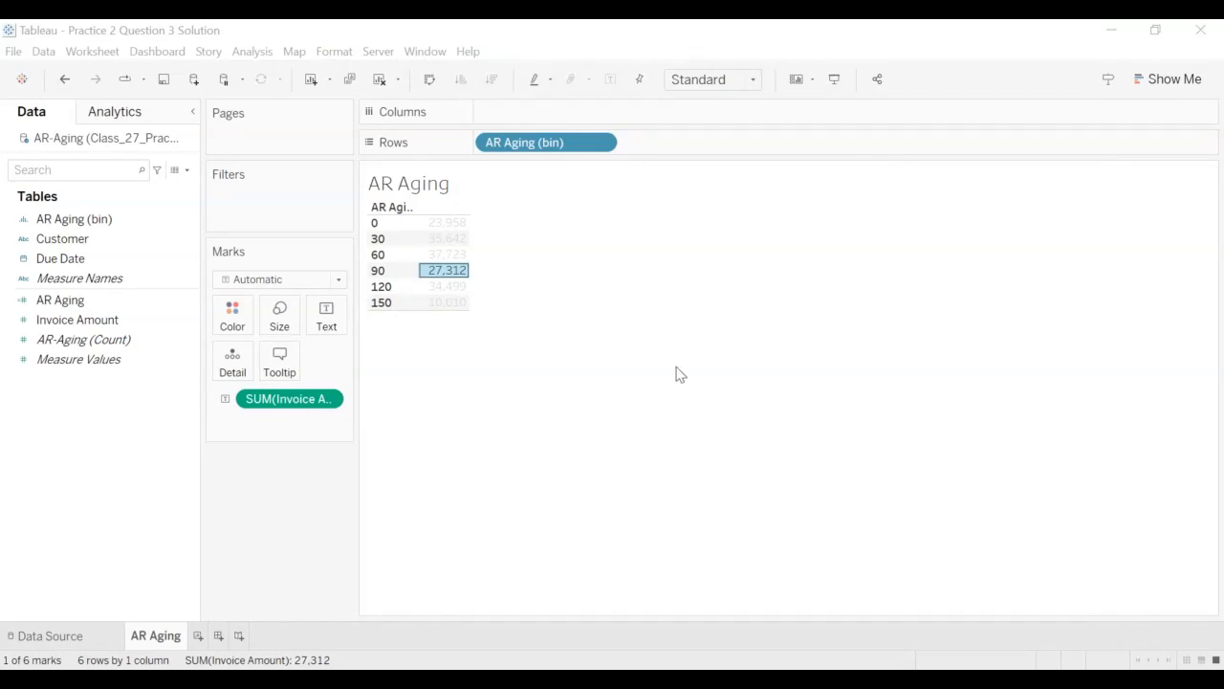
mouse_move(871, 236)
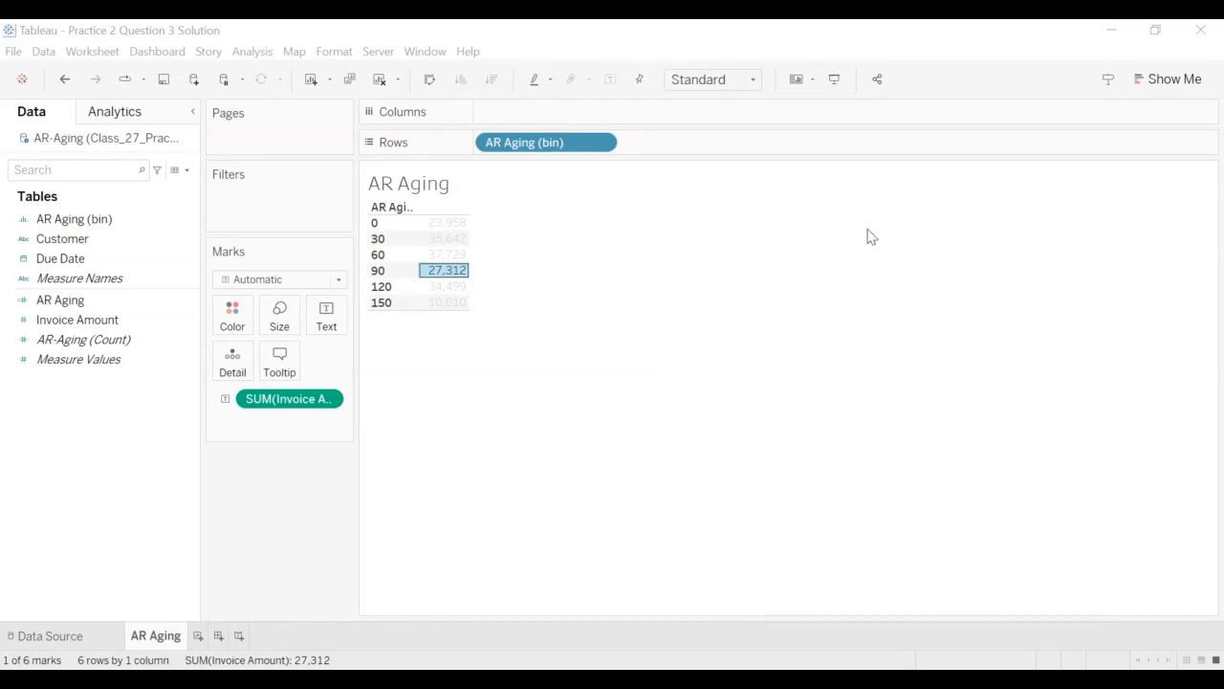
mouse_move(954, 126)
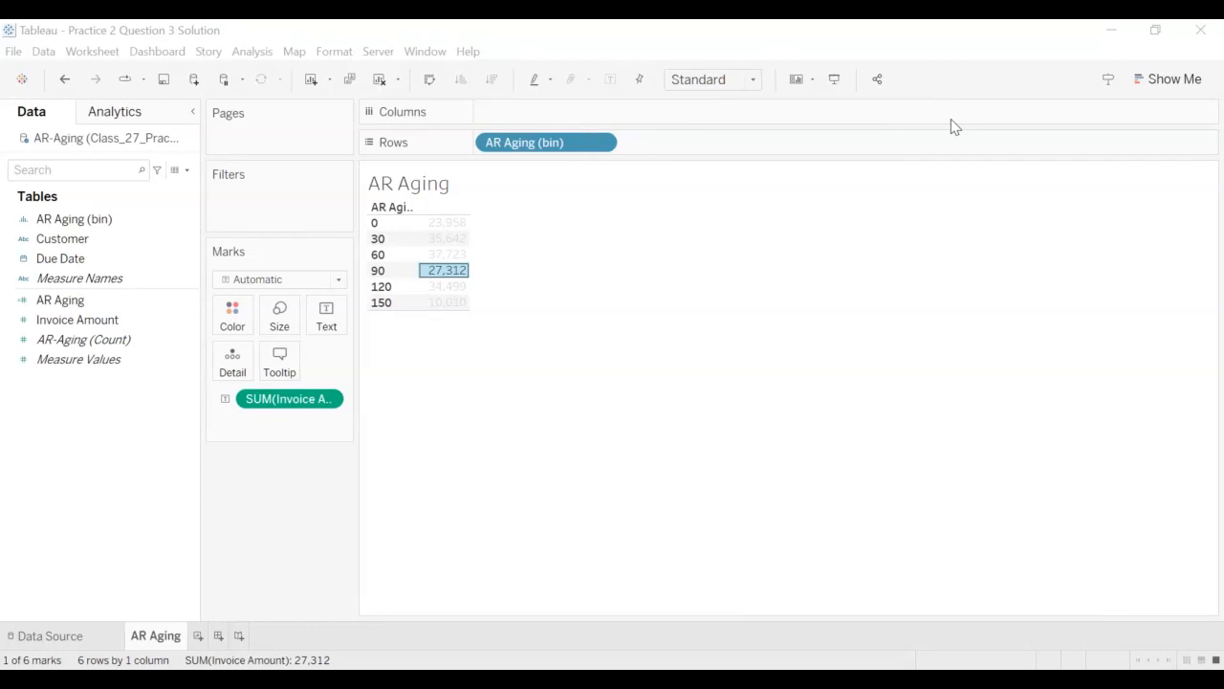
mouse_move(706, 645)
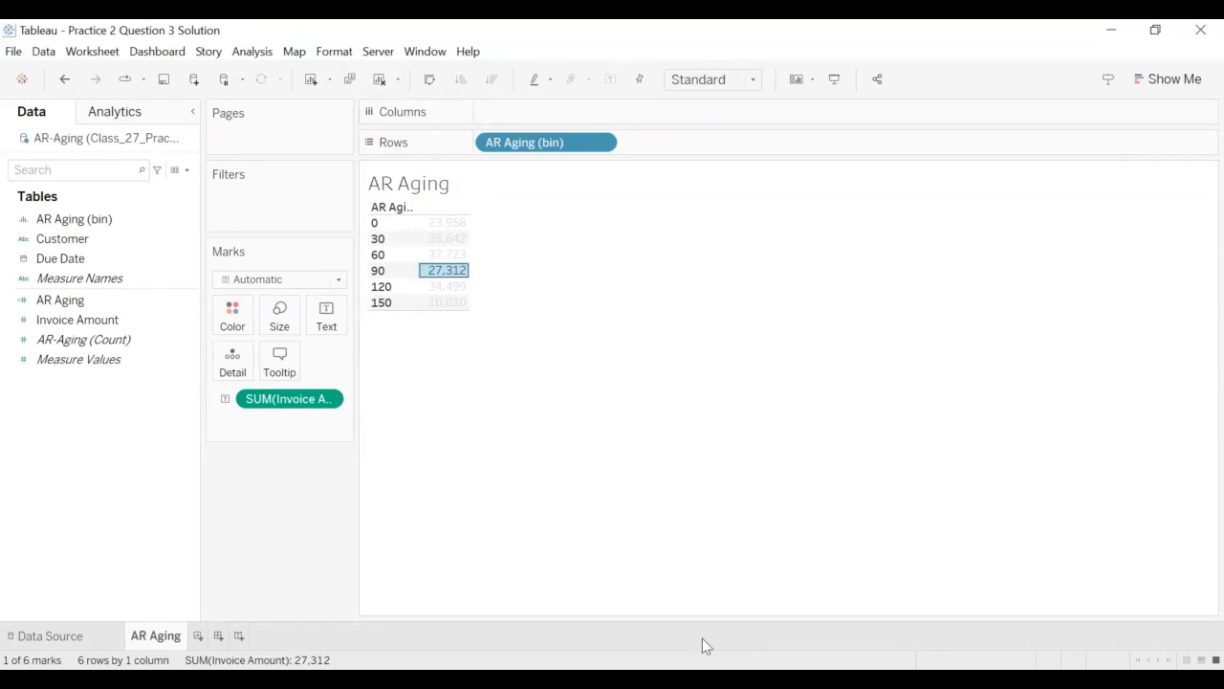